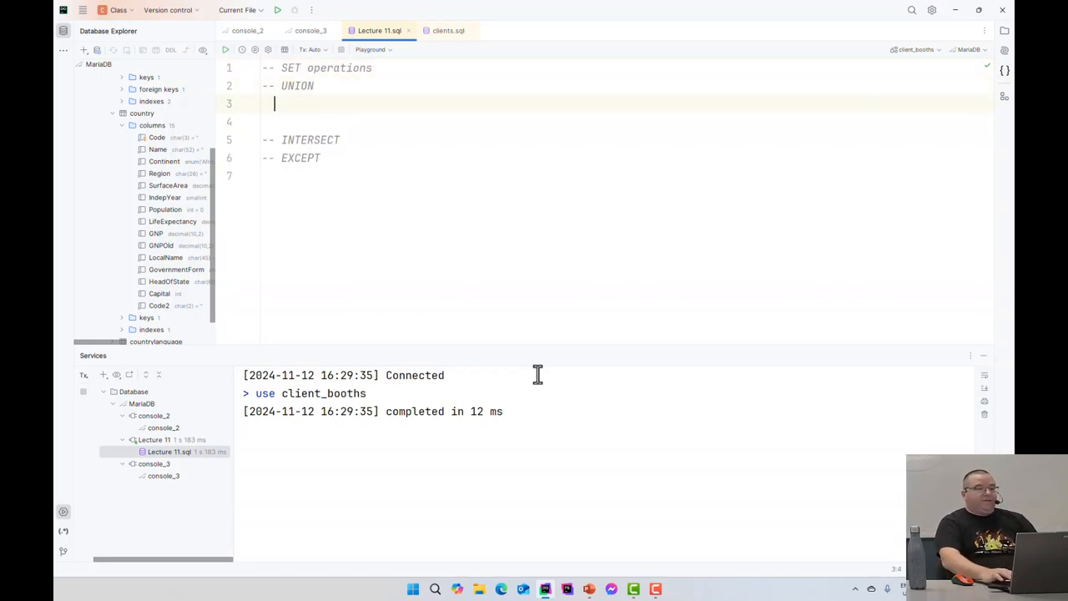
Write select name,email from clients and select name,email from booth_visits on separate lines.
type("s")
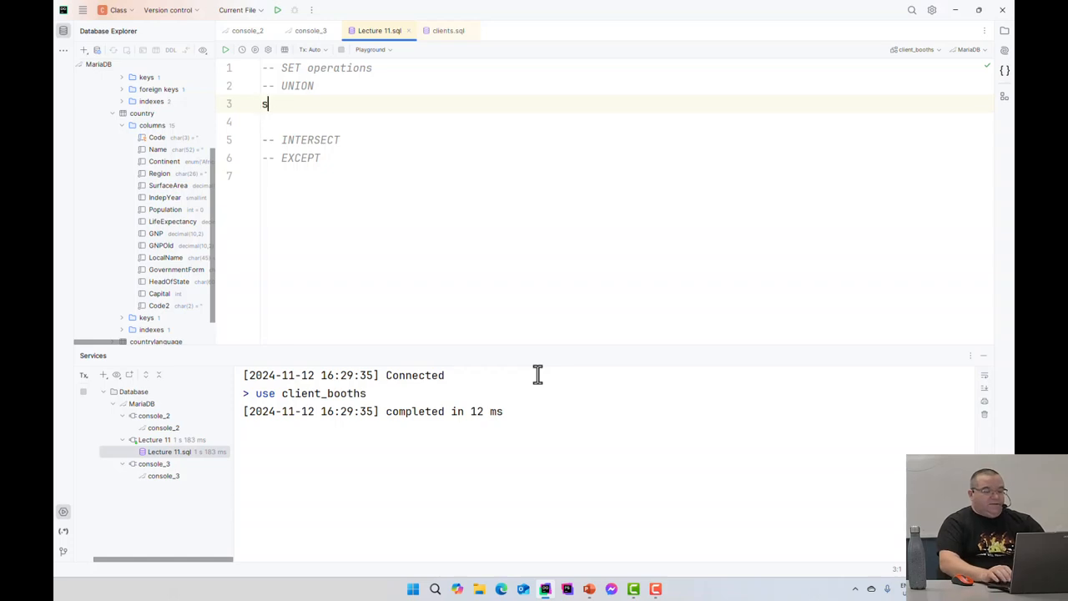
type("elect name,email from")
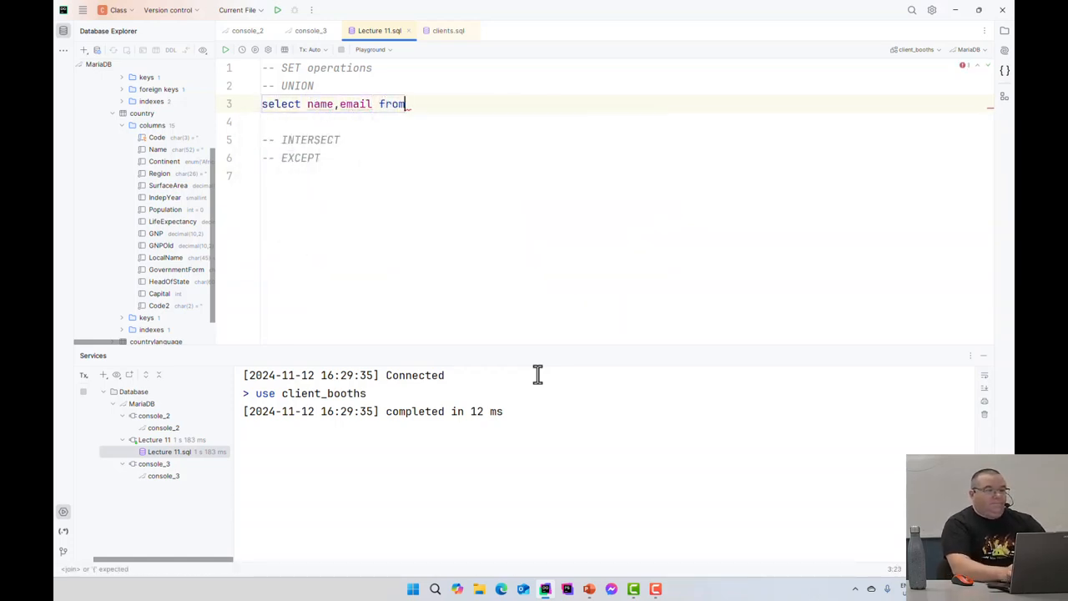
type("clients;")
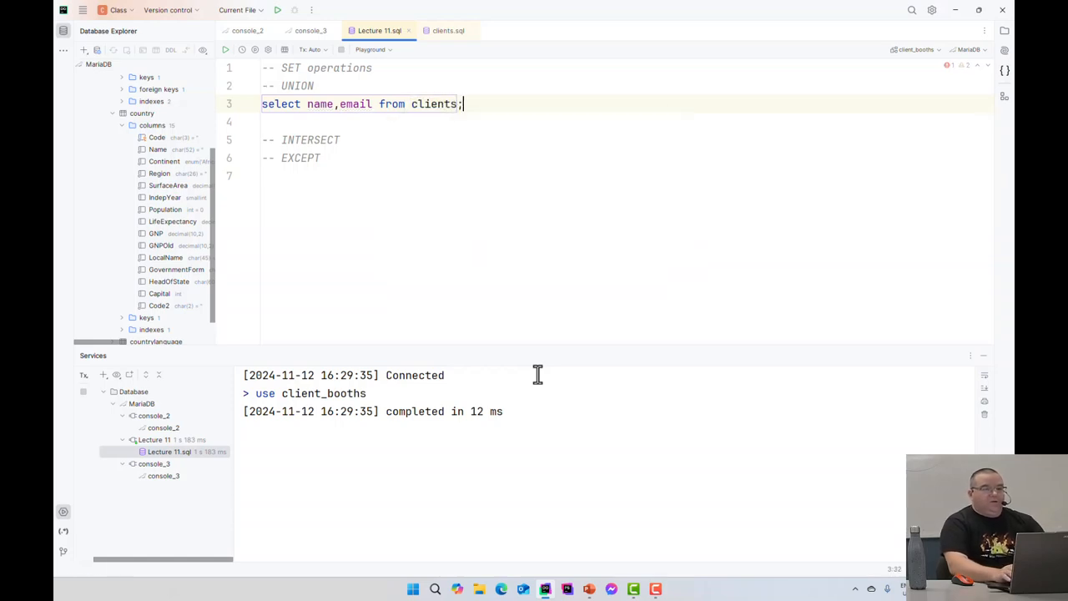
type("select")
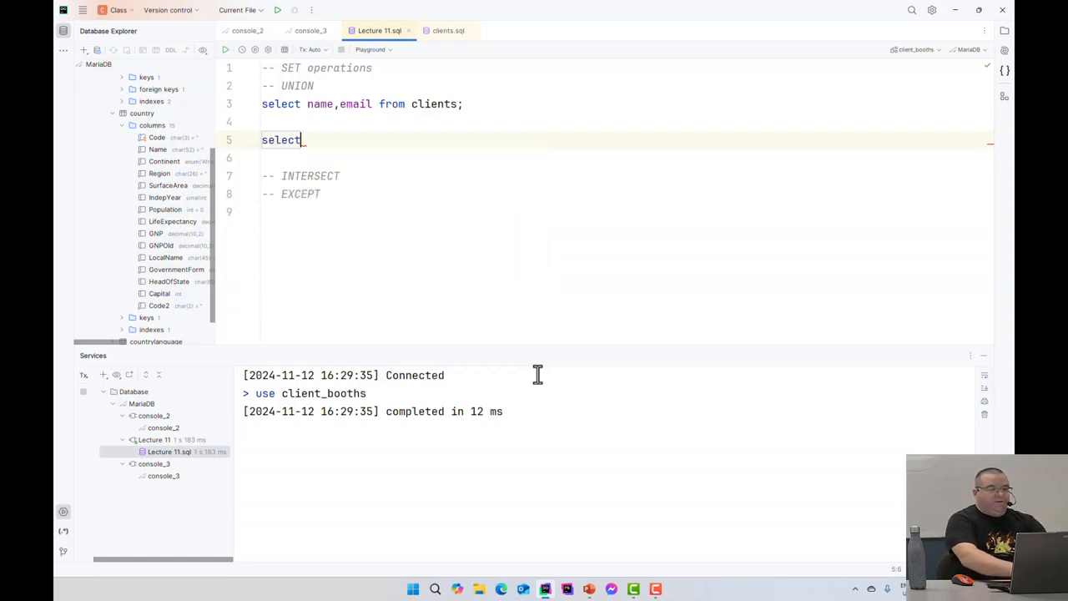
type("name")
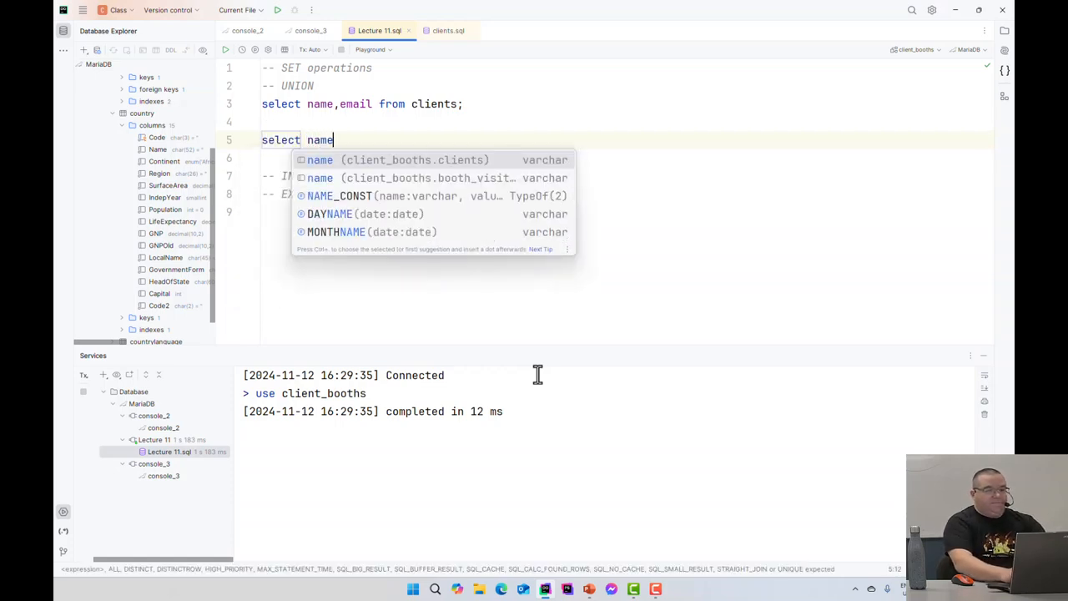
type(",email from booth_visits;")
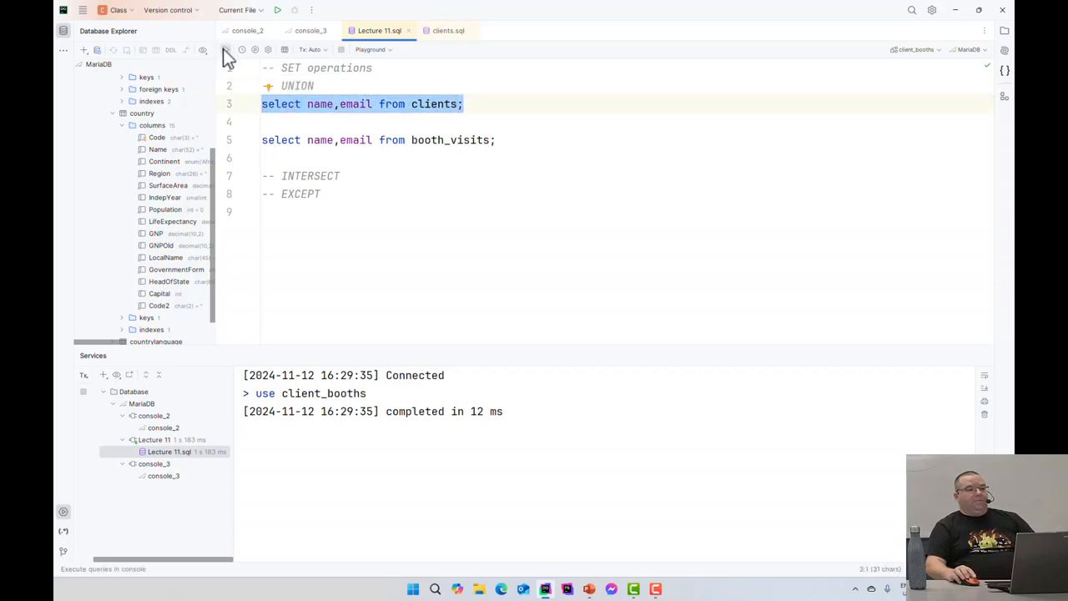
Run the booth_visits and clients queries separately and view their name and email rows.
left_click(225, 50)
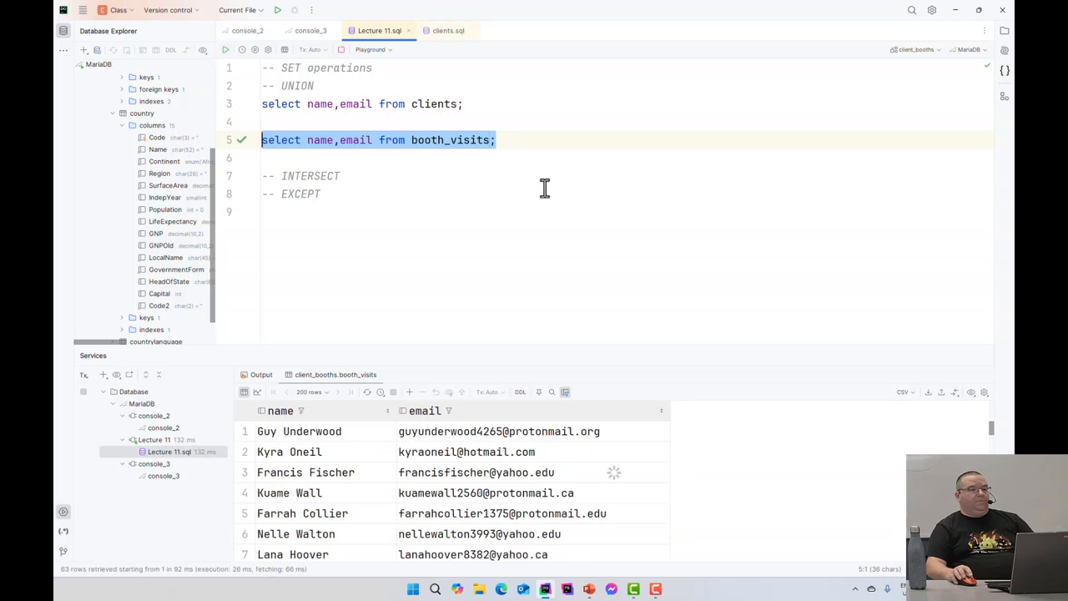
left_click(262, 103)
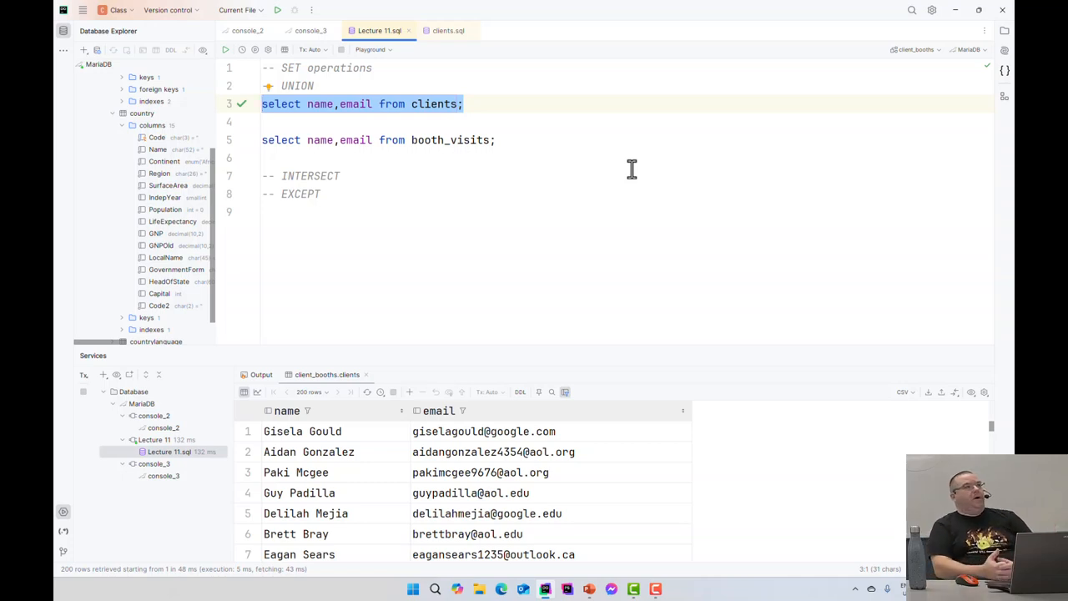
mouse_move(434, 109)
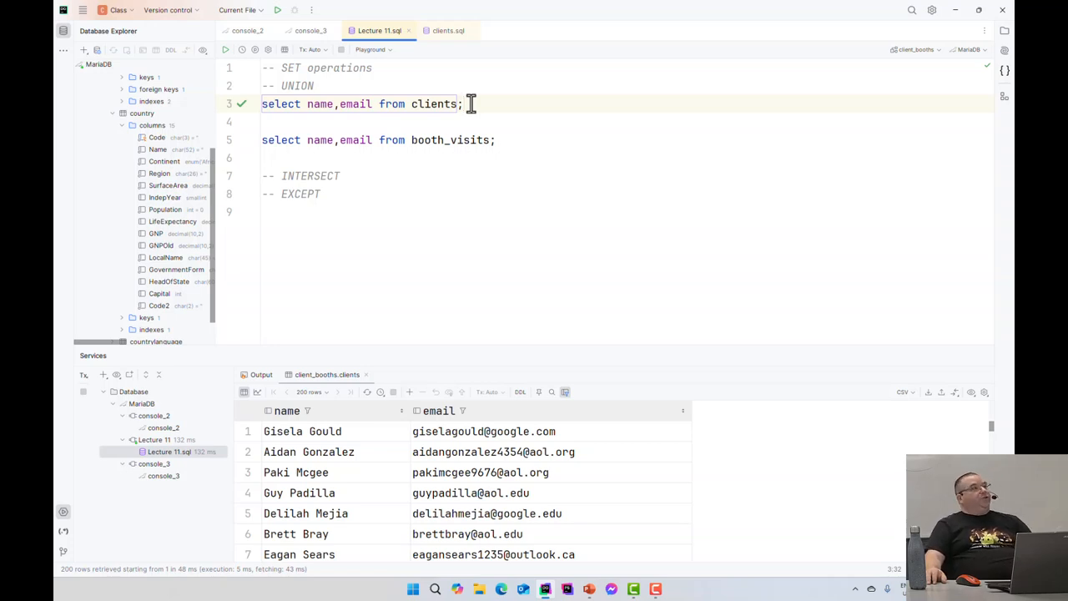
mouse_move(704, 172)
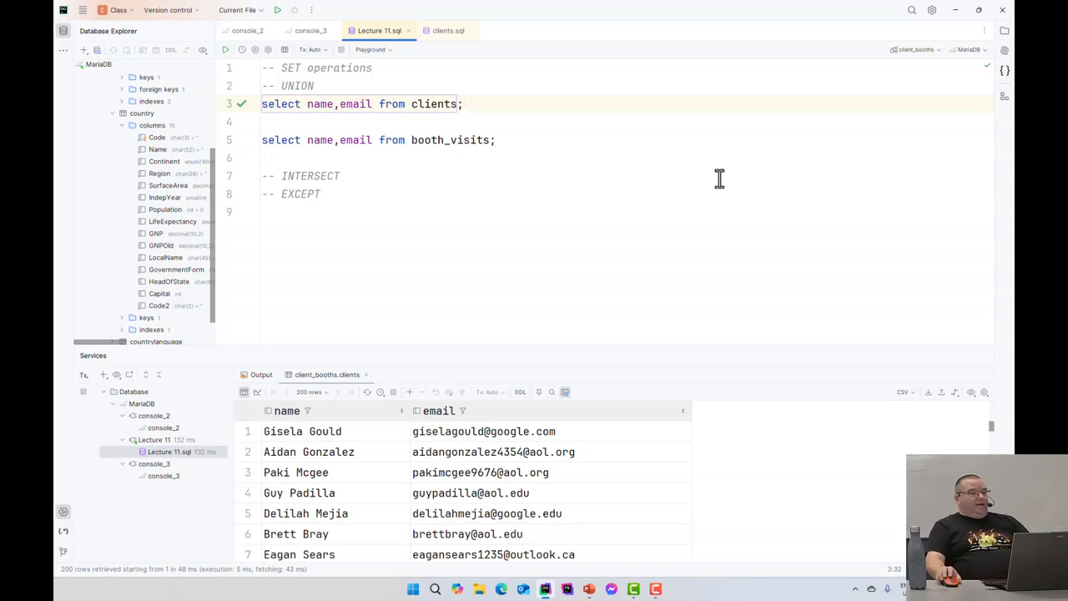
mouse_move(433, 90)
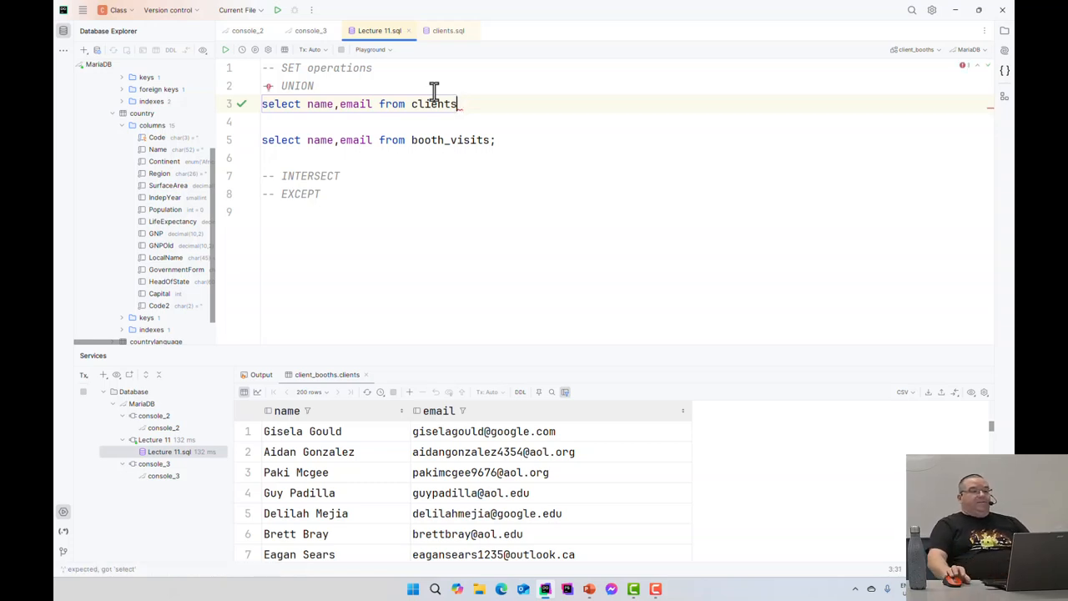
Insert UNION between the two selects, then run each half on its own.
type("u")
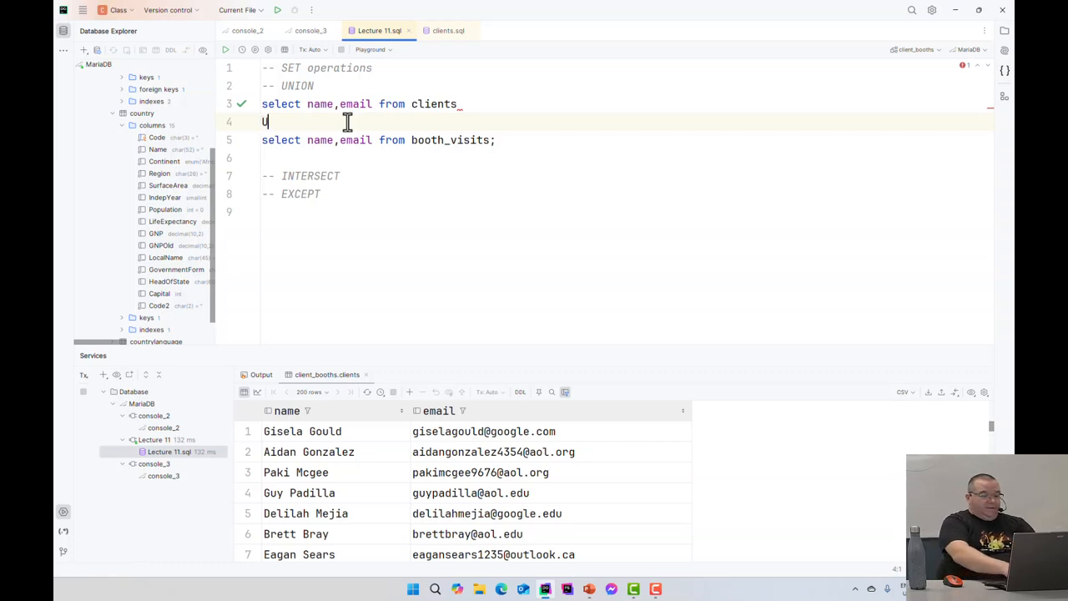
type("NION")
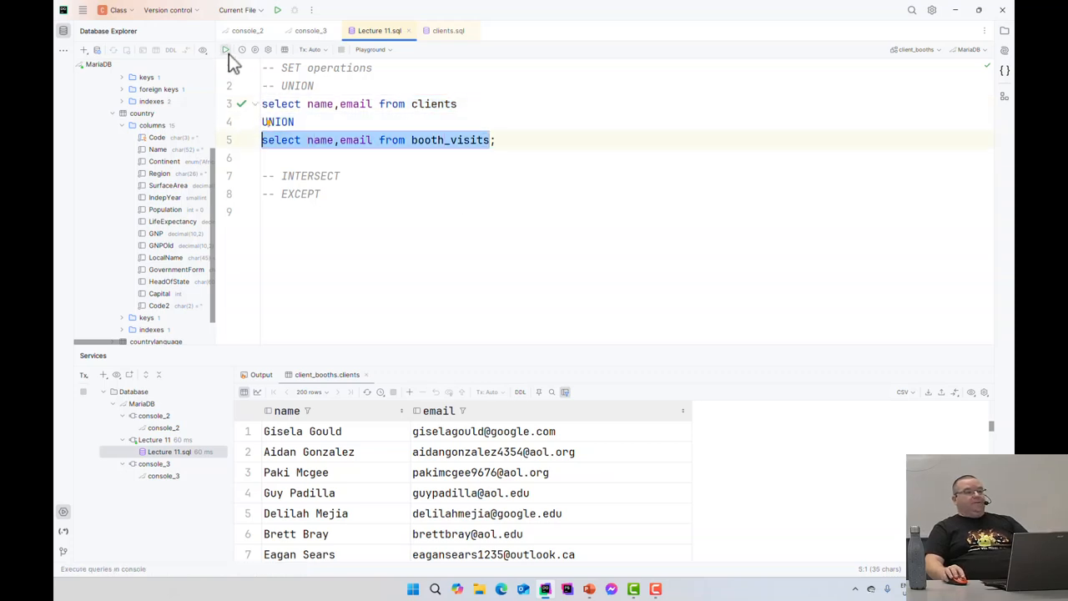
left_click(226, 50)
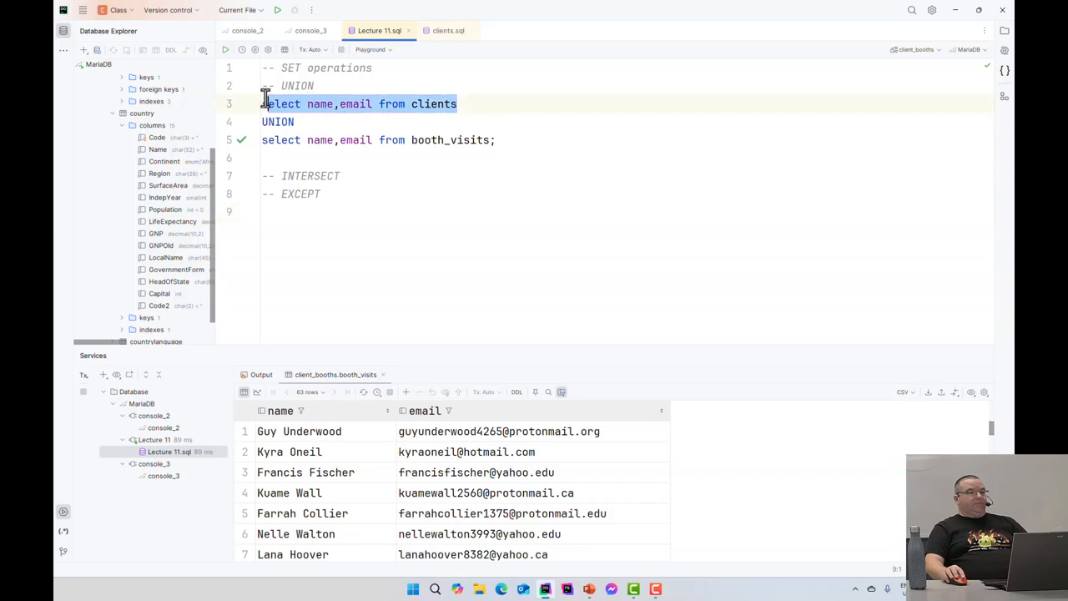
left_click(225, 50)
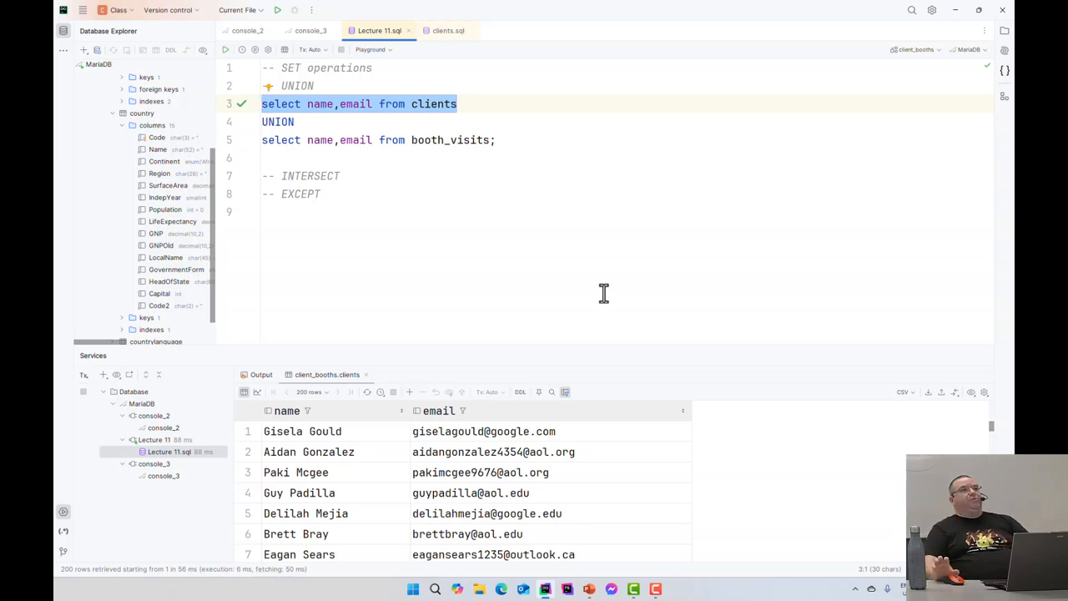
mouse_move(508, 177)
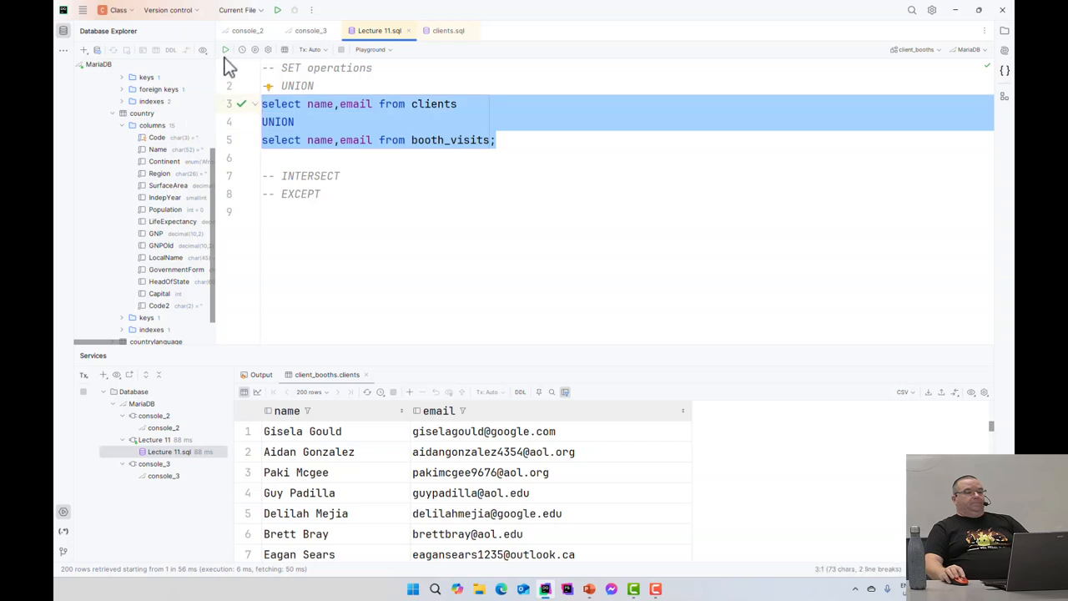
mouse_move(226, 50)
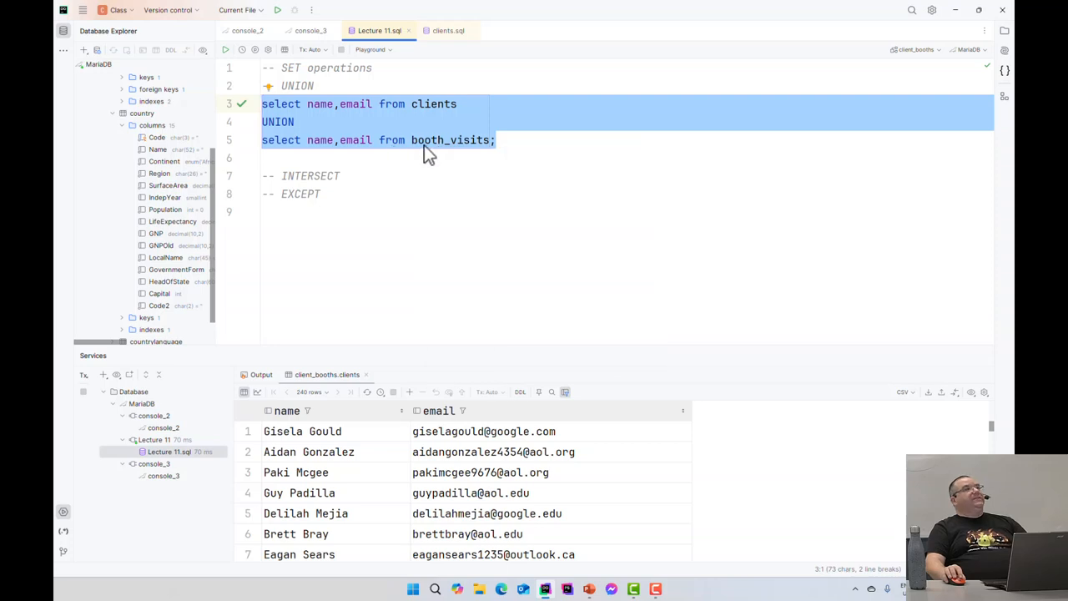
mouse_move(668, 135)
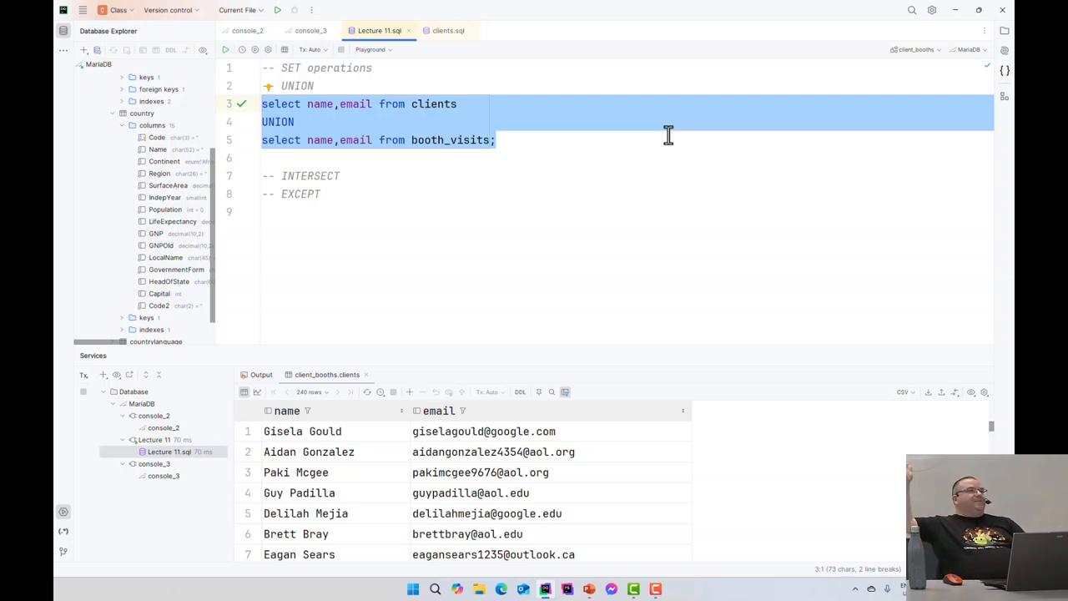
mouse_move(504, 90)
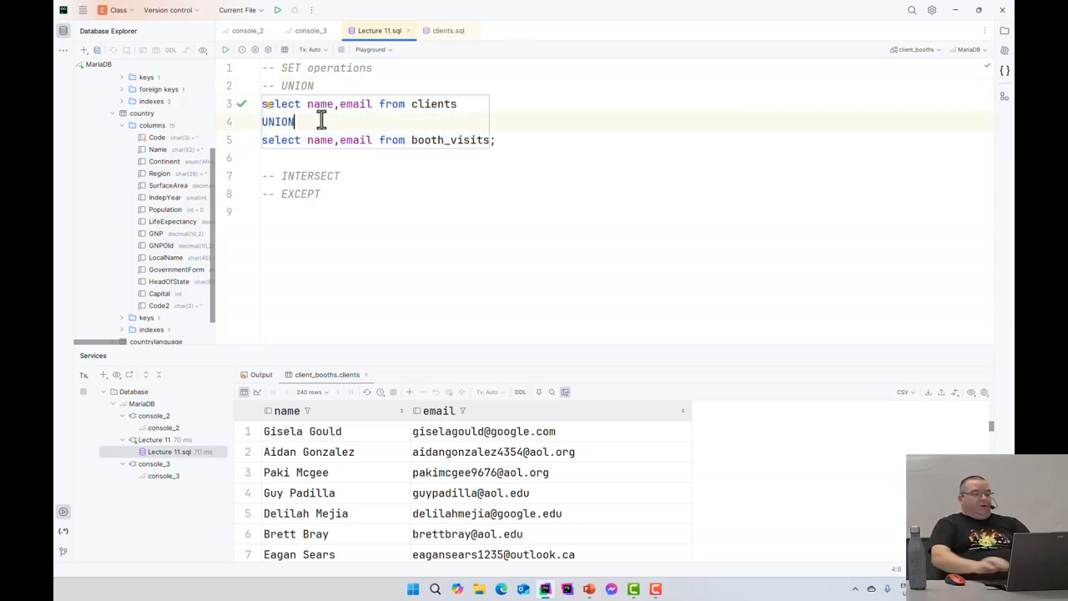
Copy the UNION statement as a UNION ALL query below it and run it for combined rows.
left_click(459, 103)
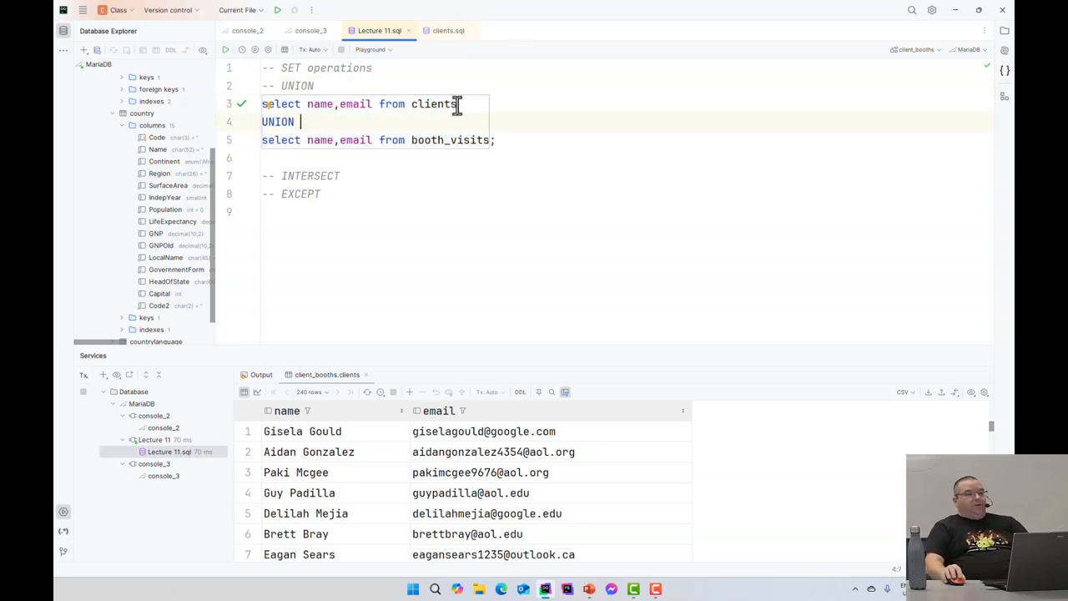
left_click_drag(457, 103, 262, 140)
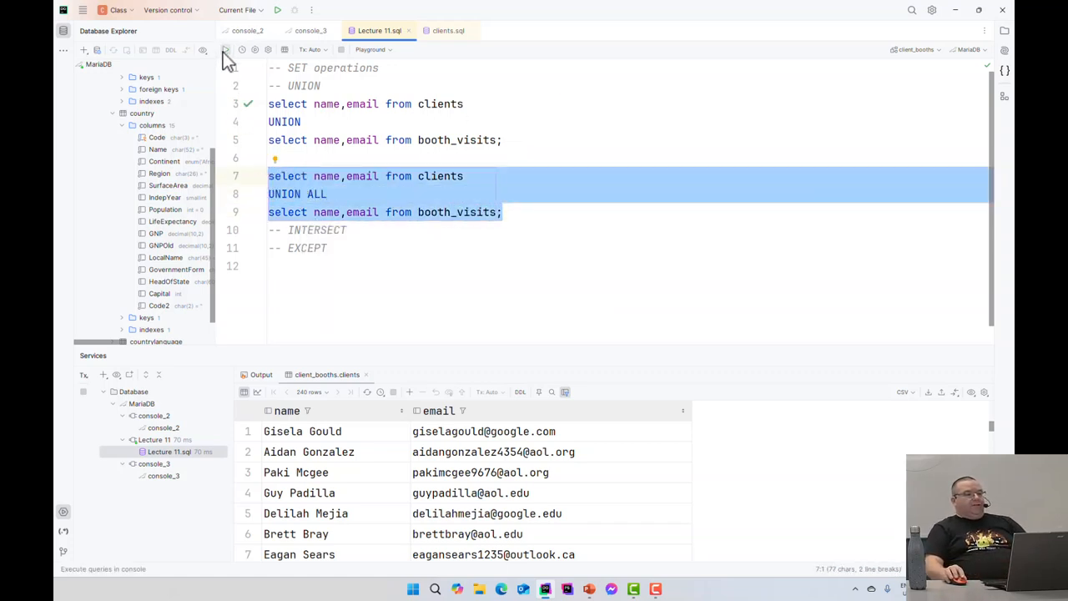
left_click(225, 50)
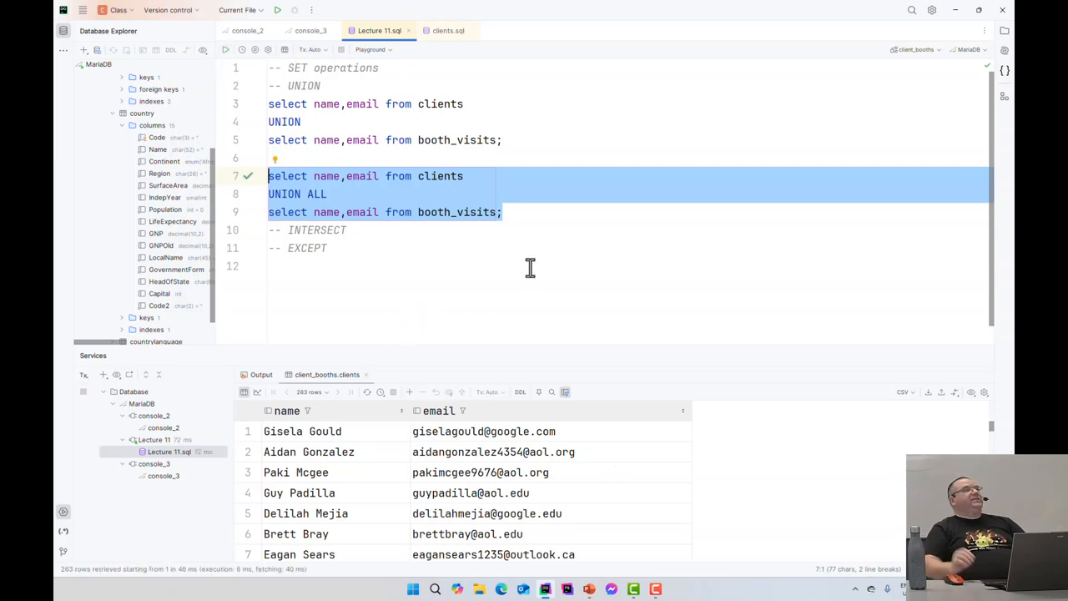
mouse_move(537, 267)
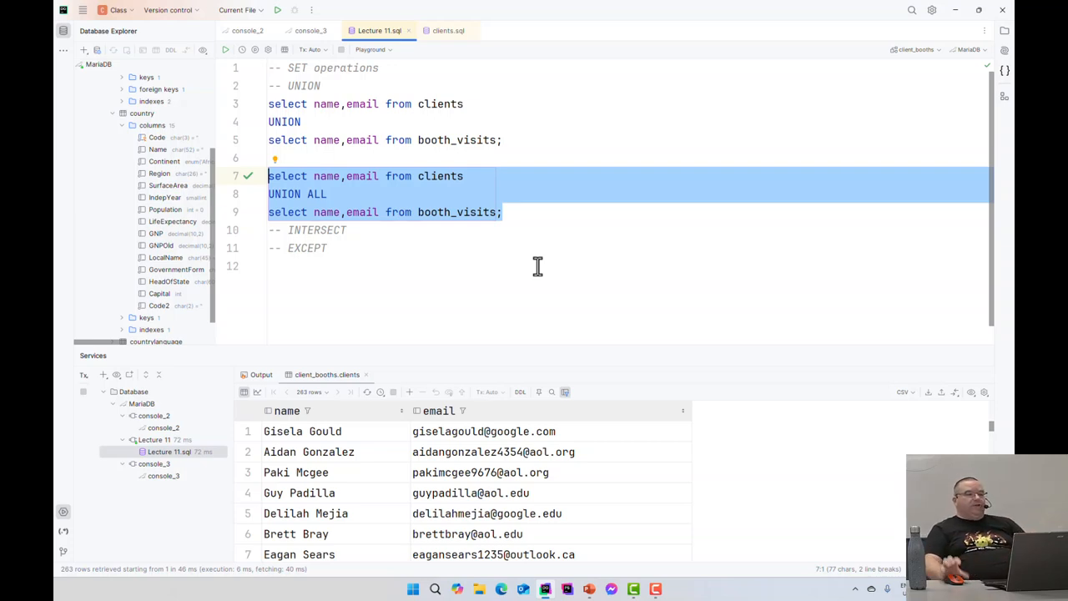
mouse_move(520, 171)
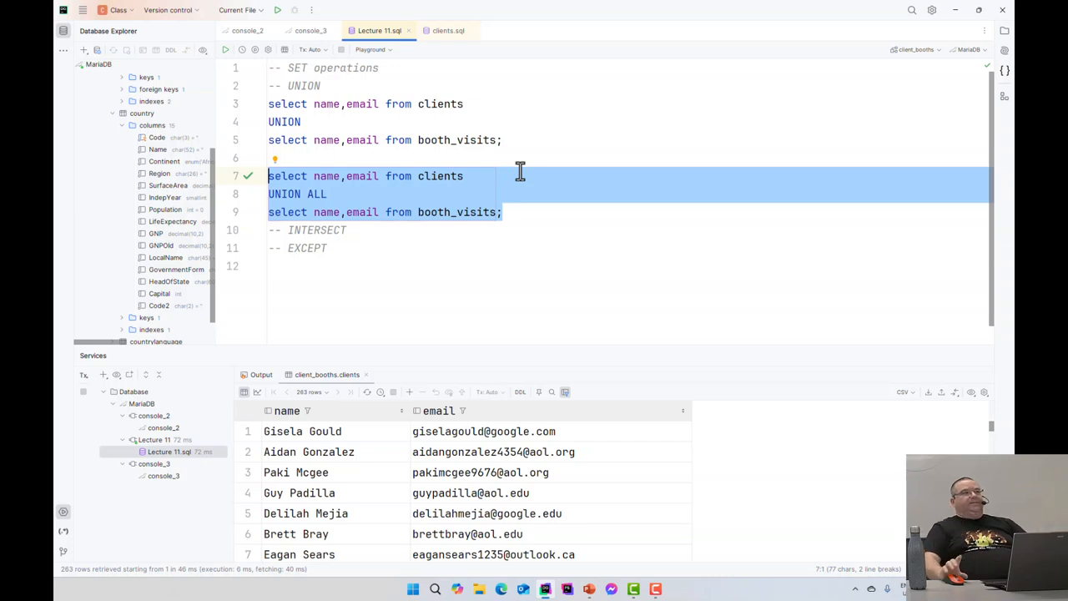
left_click(375, 104)
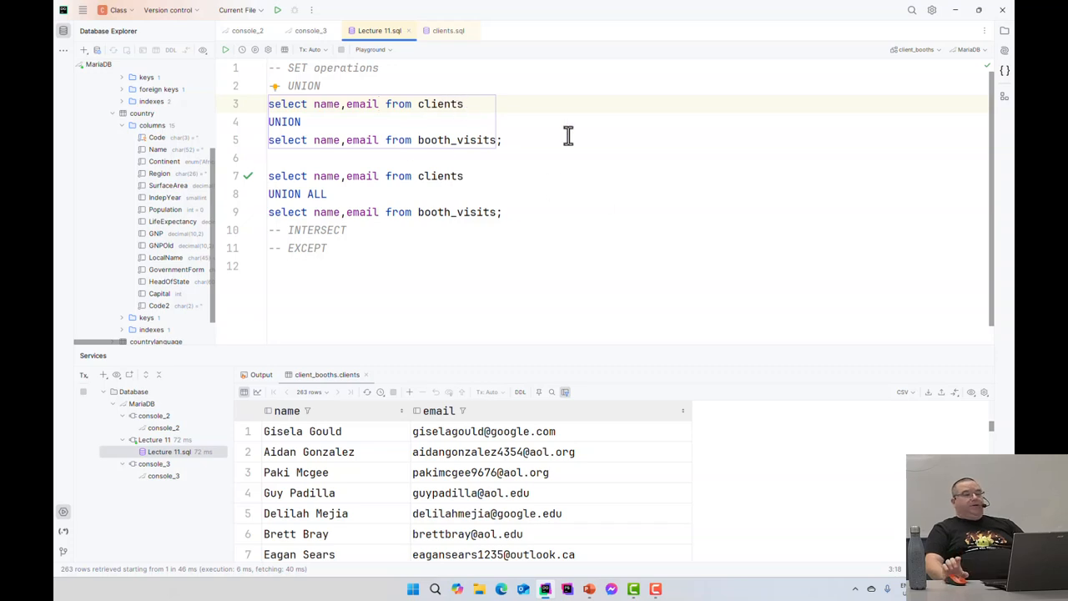
Add phone only to the clients select and run the UNION to get the column-count error.
type(",ph")
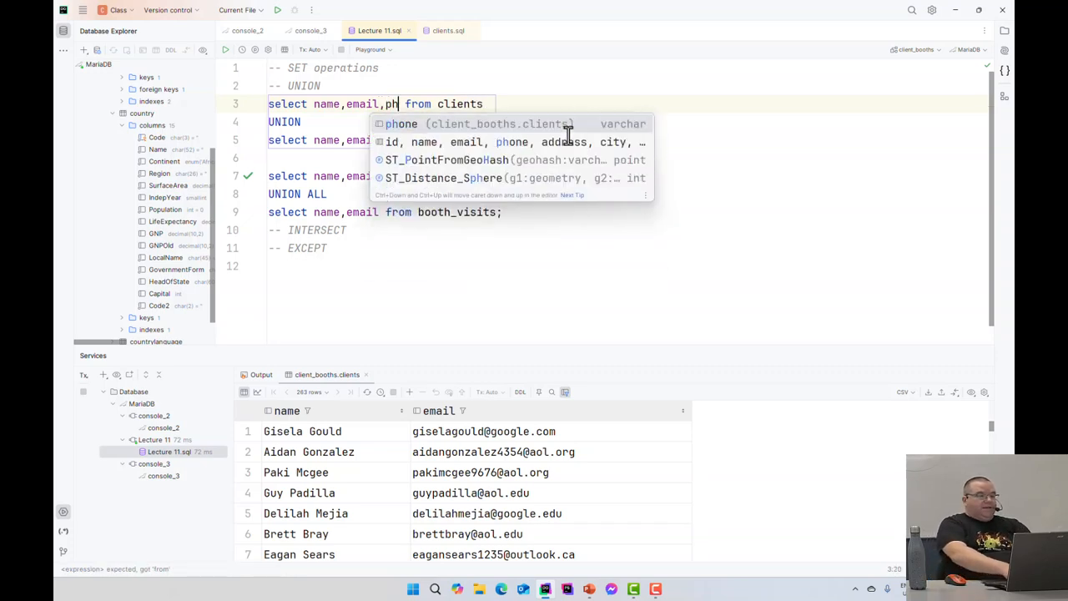
left_click(400, 124)
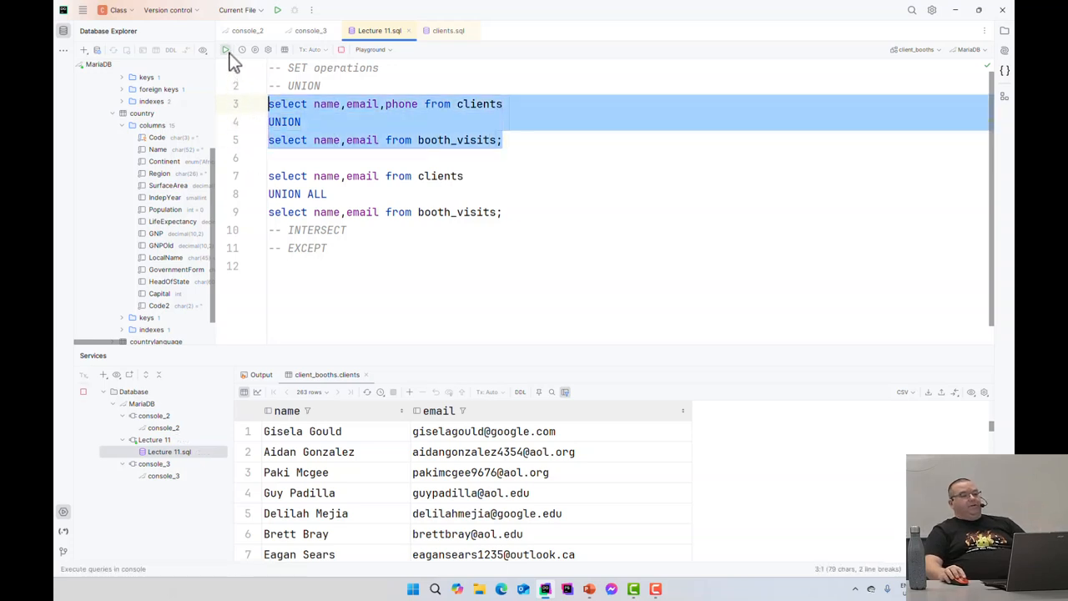
left_click(225, 50)
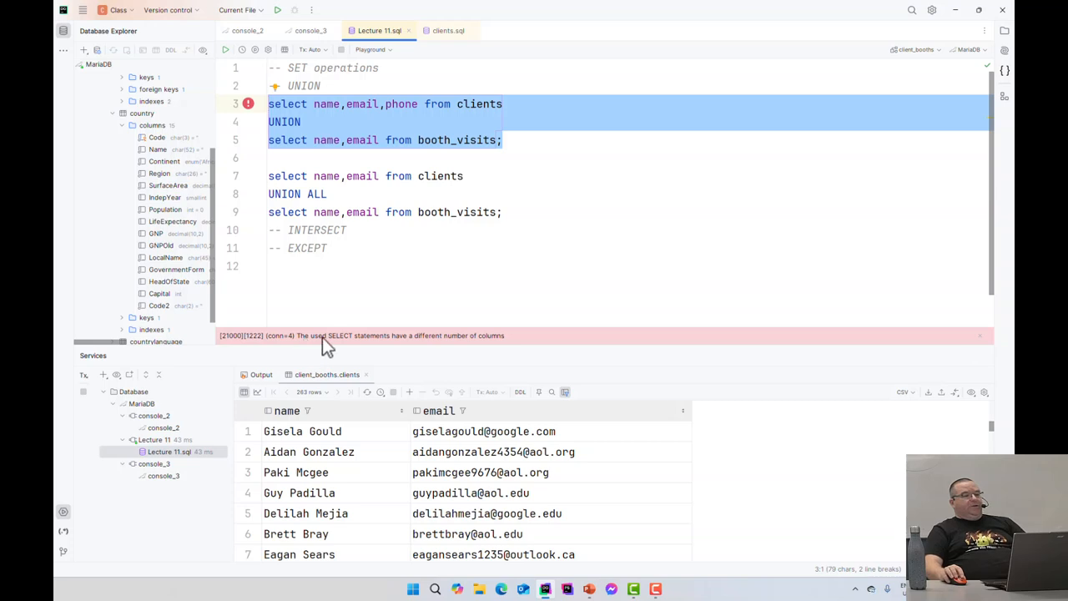
mouse_move(478, 351)
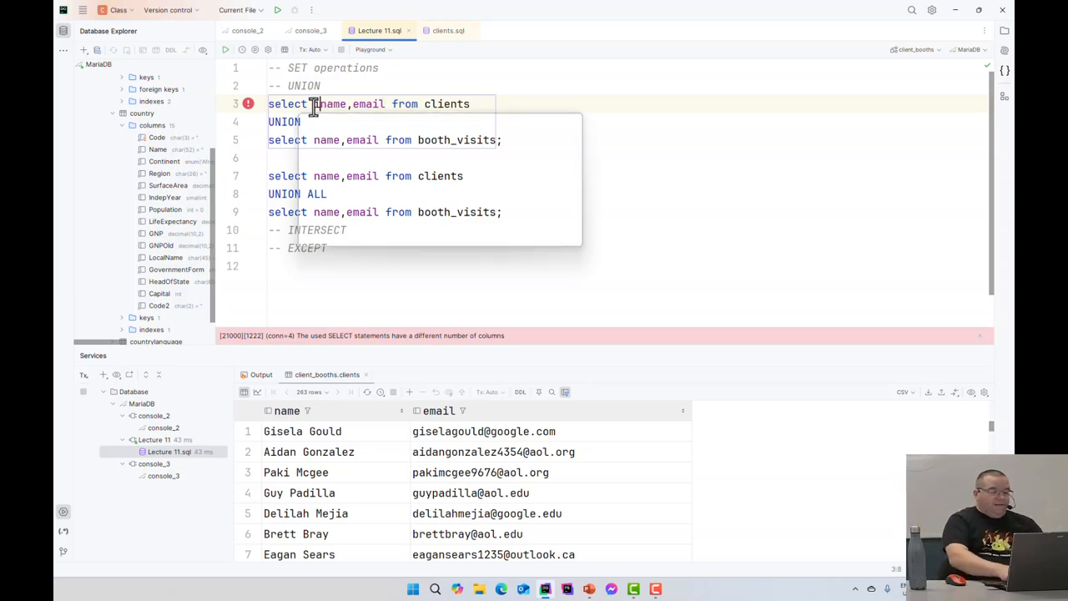
Add id to both selects and run the UNION successfully, returning id, name and email rows.
type("id,")
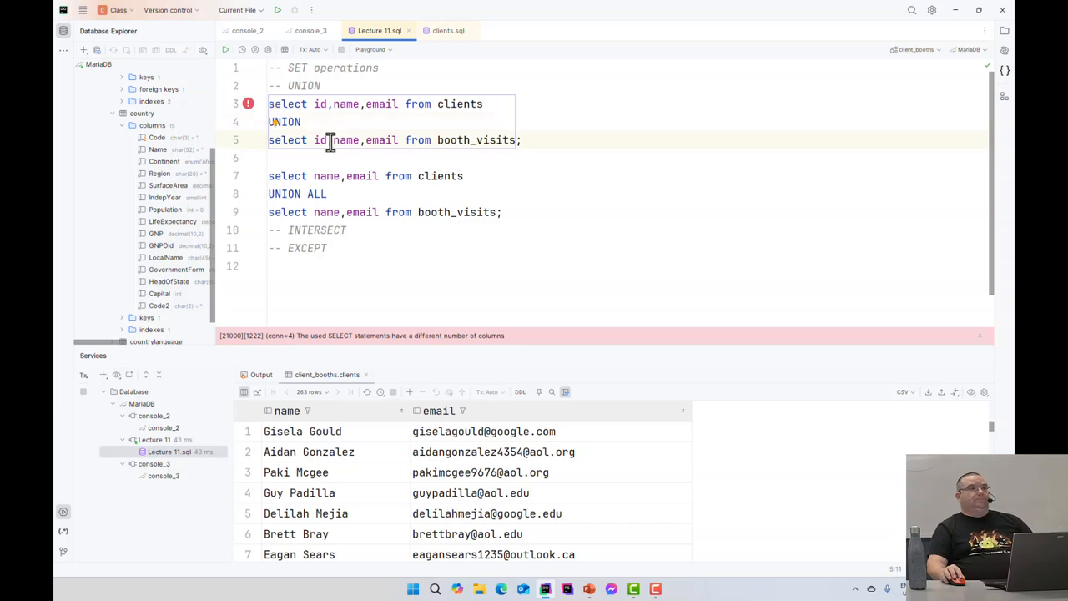
double_click(320, 140)
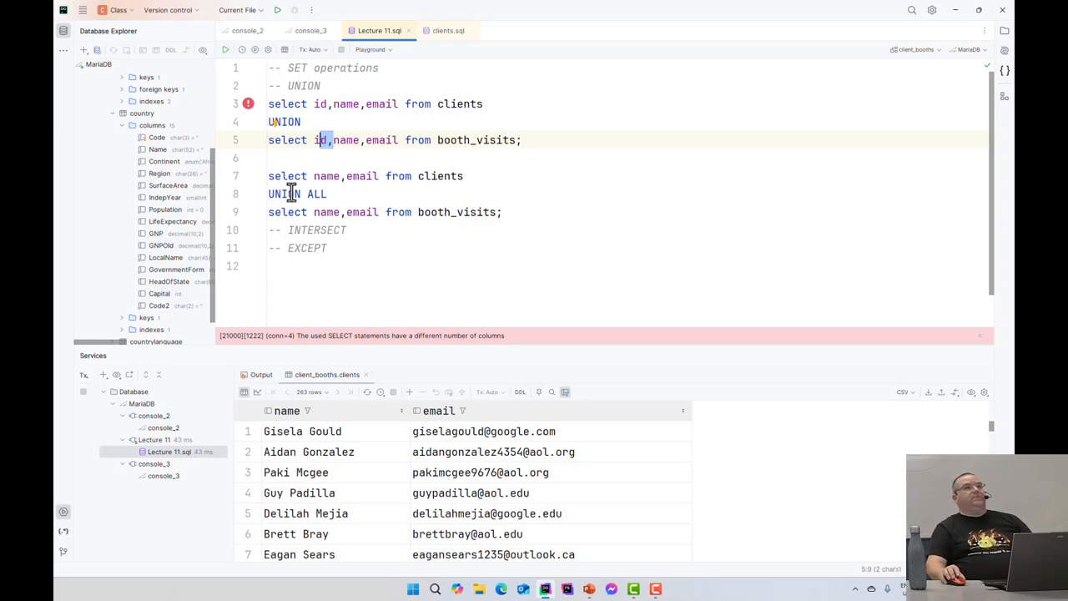
mouse_move(508, 163)
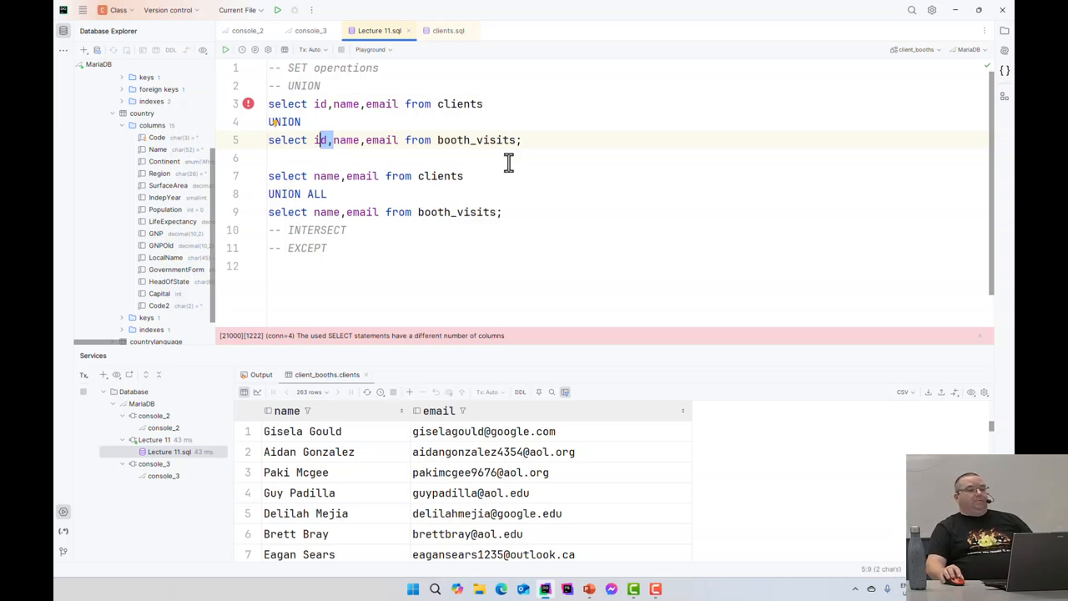
left_click(481, 157)
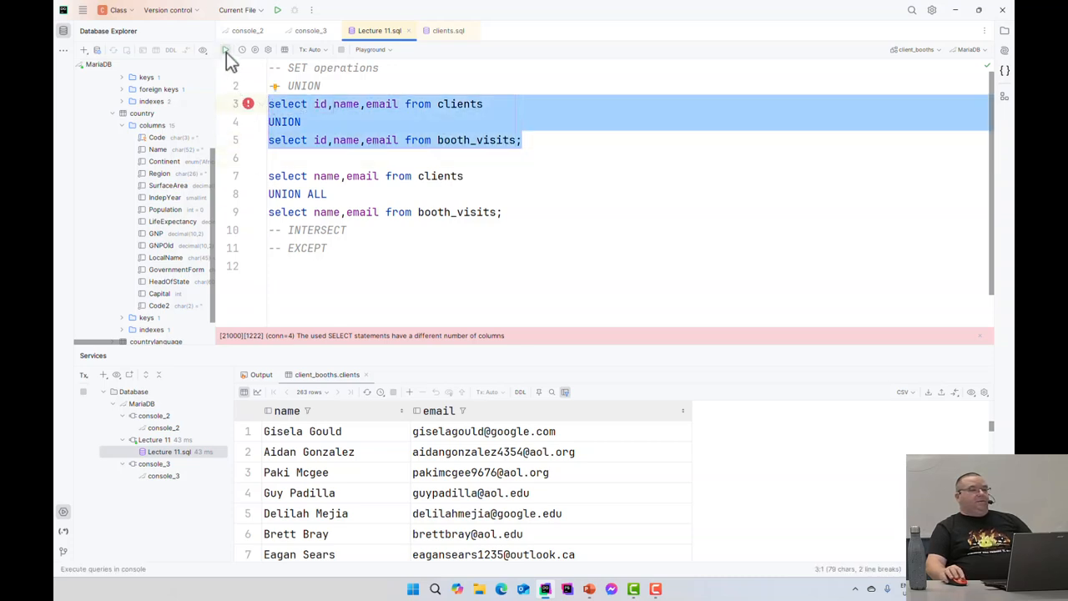
left_click(225, 50)
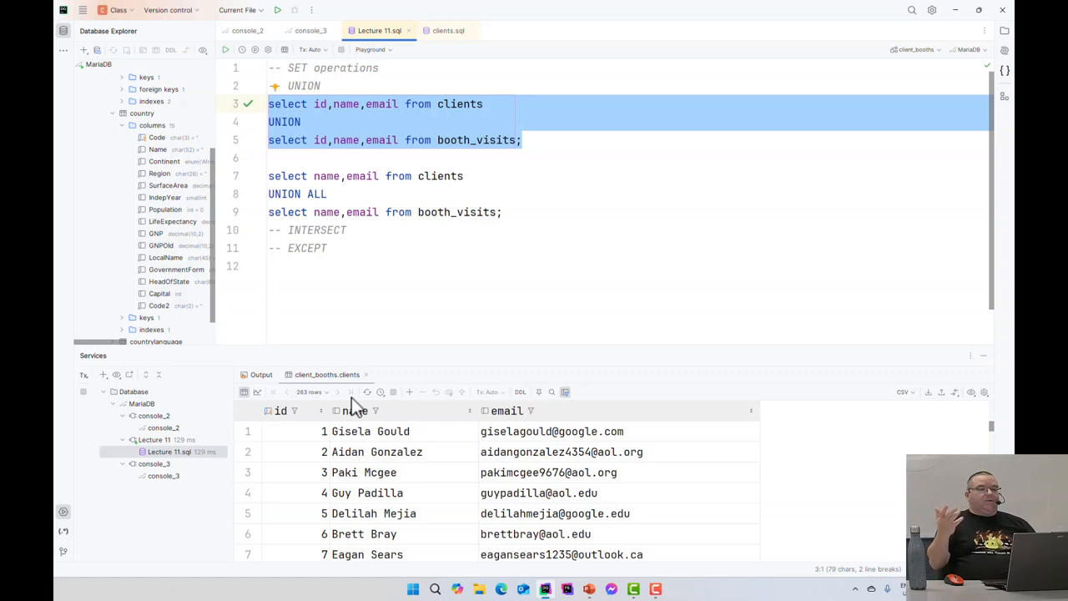
left_click(337, 104)
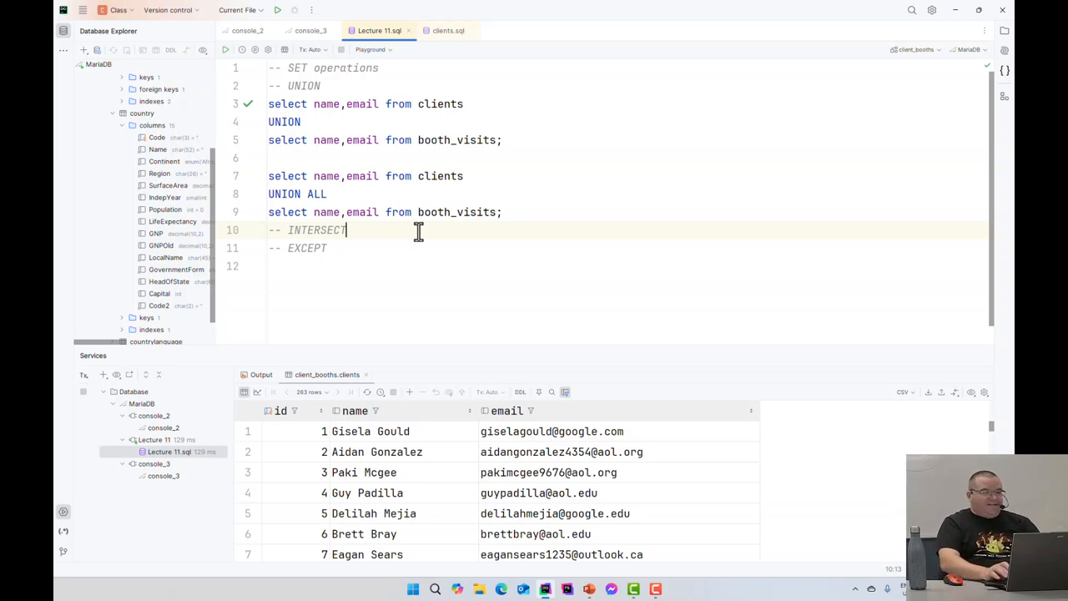
Paste the query under the INTERSECT comment, change UNION to INTERSECT and select it to run.
key("enter")
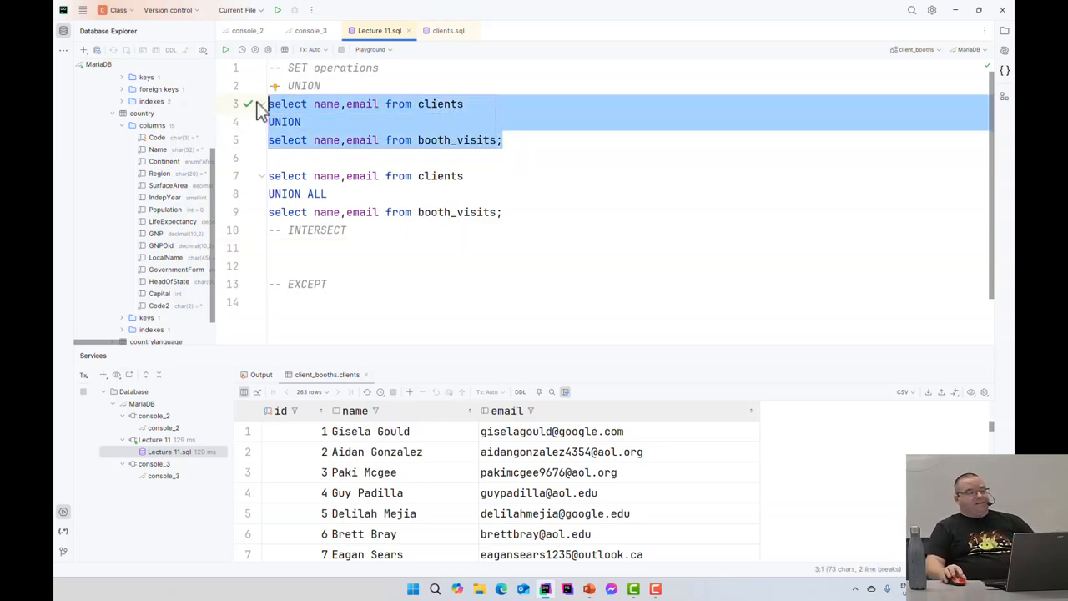
left_click(280, 247)
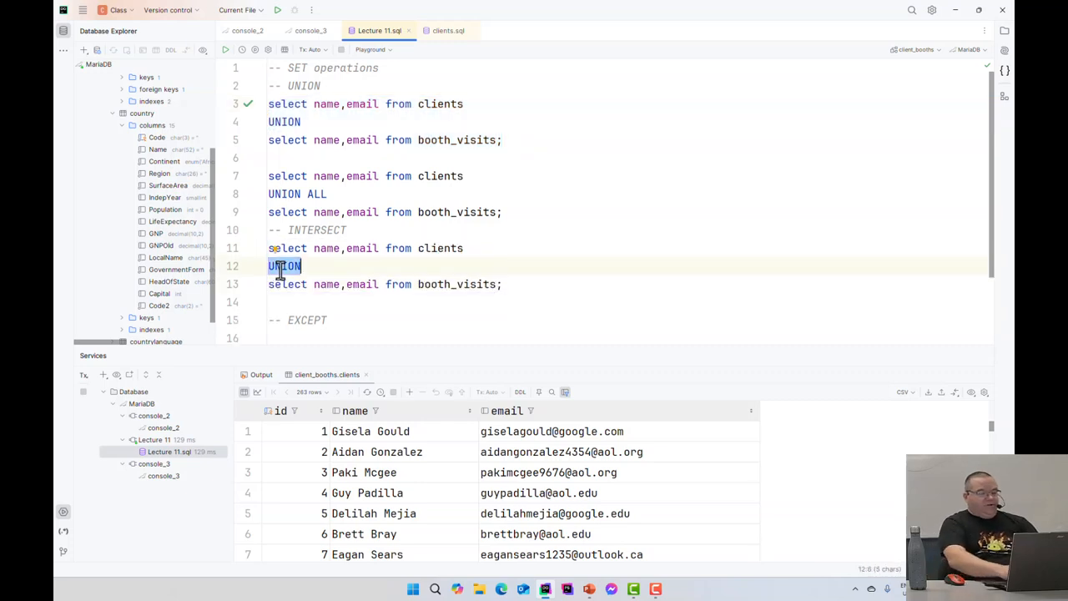
type("INTERSECT")
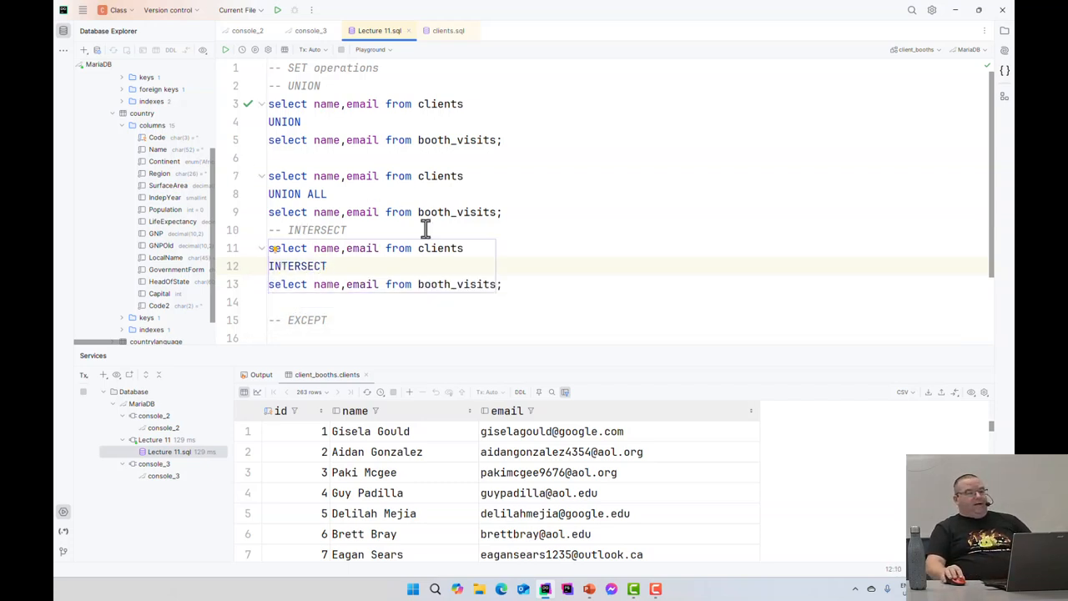
left_click_drag(267, 247, 500, 284)
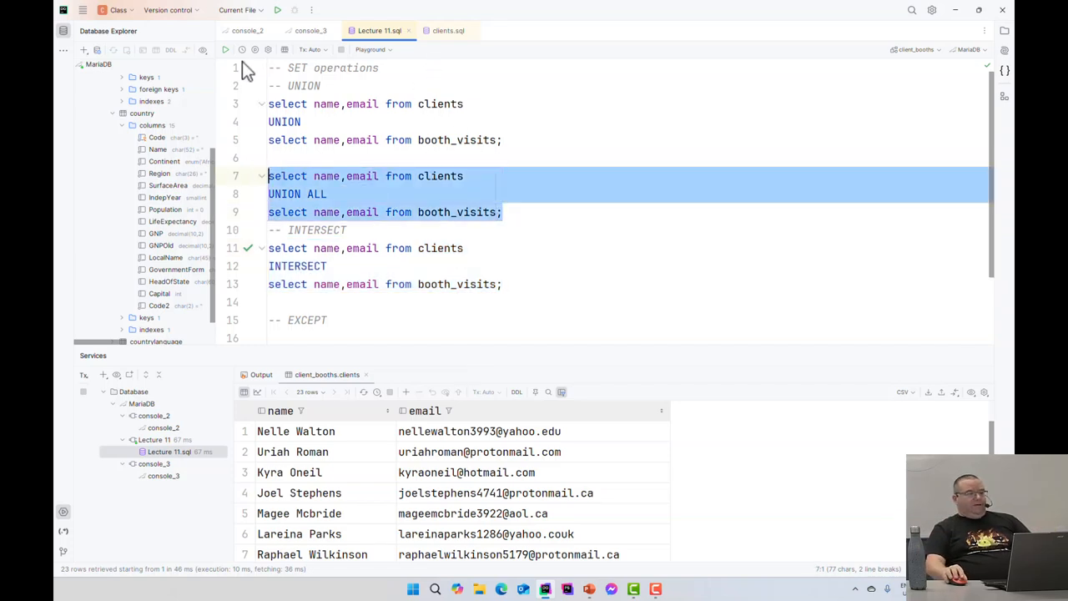
left_click(225, 50)
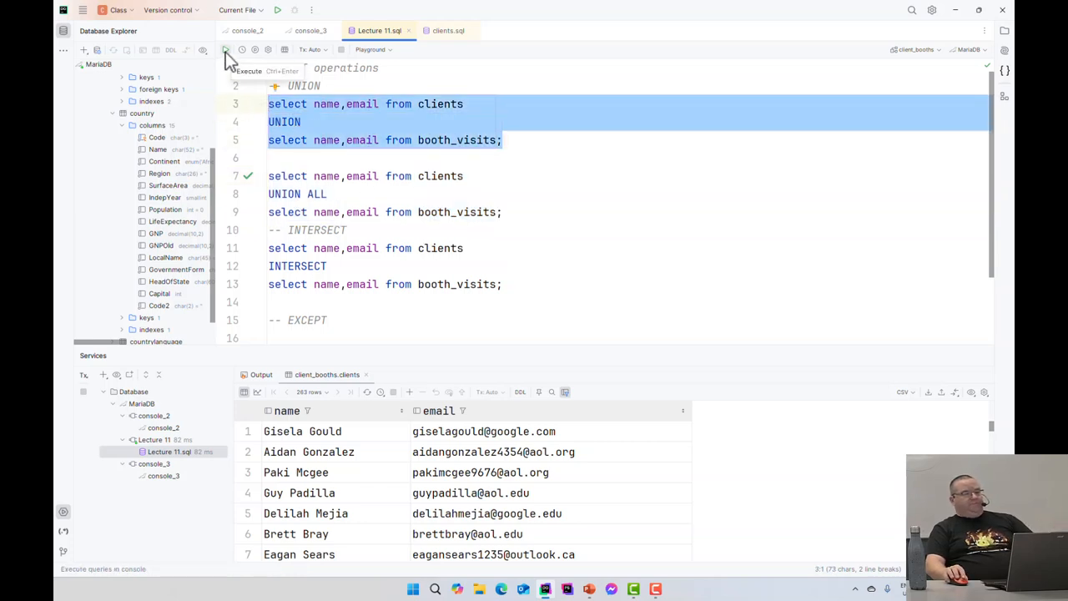
left_click(225, 50)
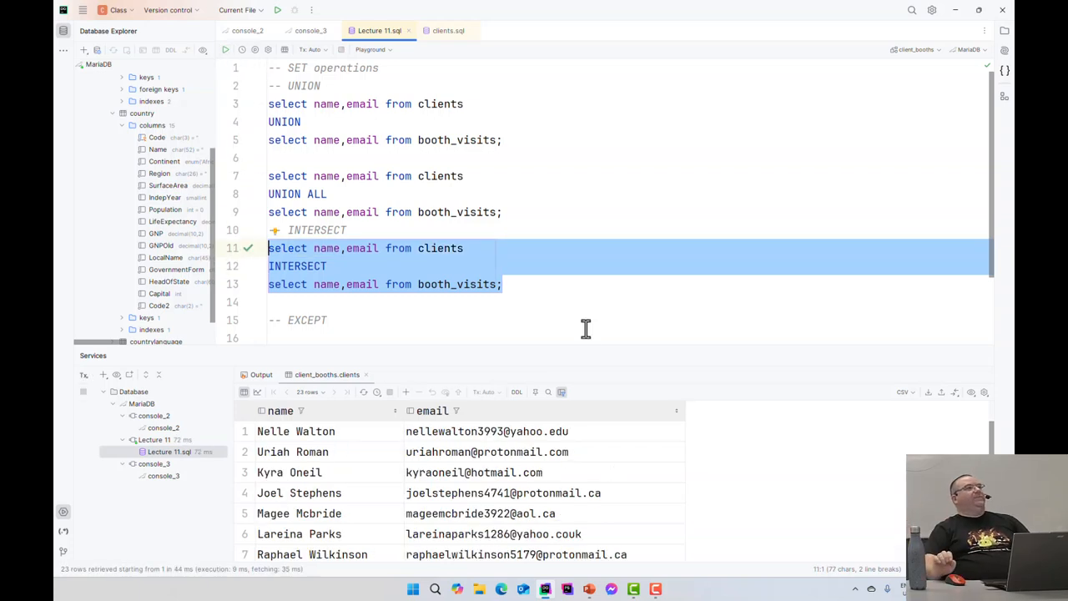
mouse_move(314, 451)
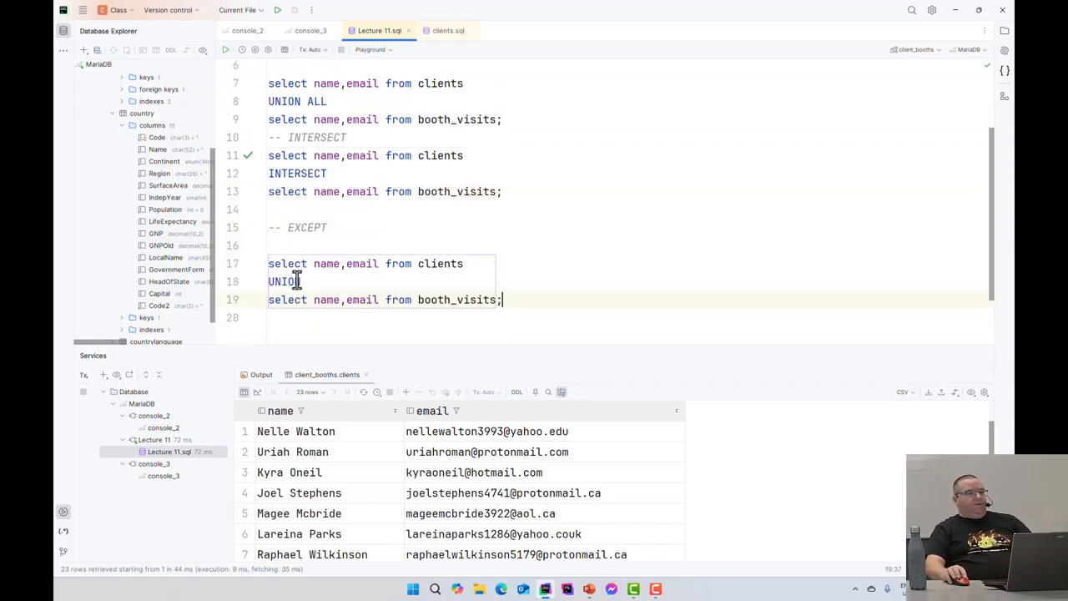
Write the clients EXCEPT booth_visits query and run it.
type("EXCEPT")
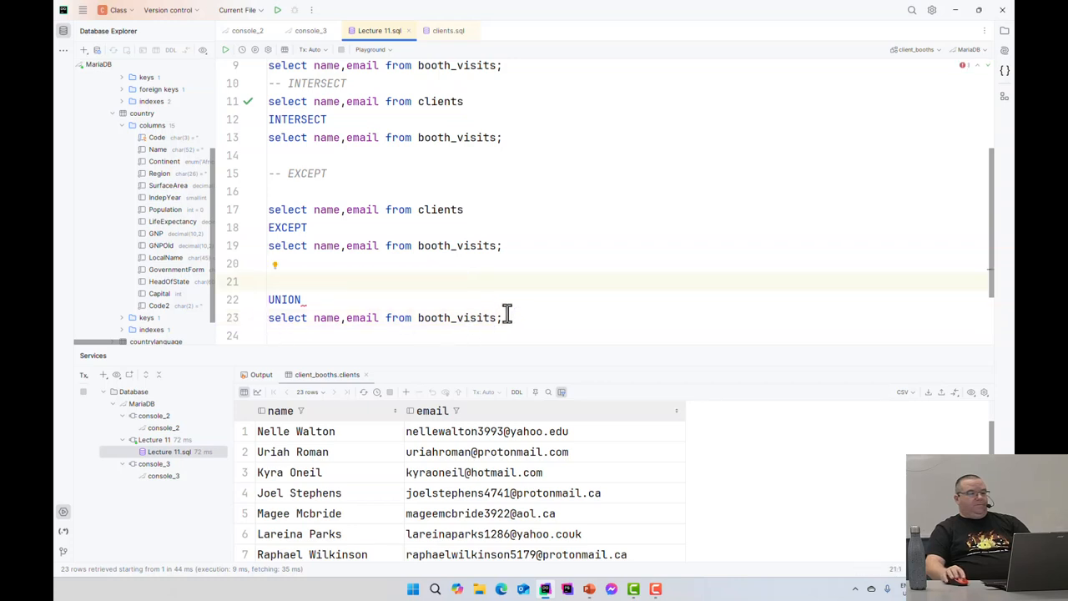
type("select name,email from clients")
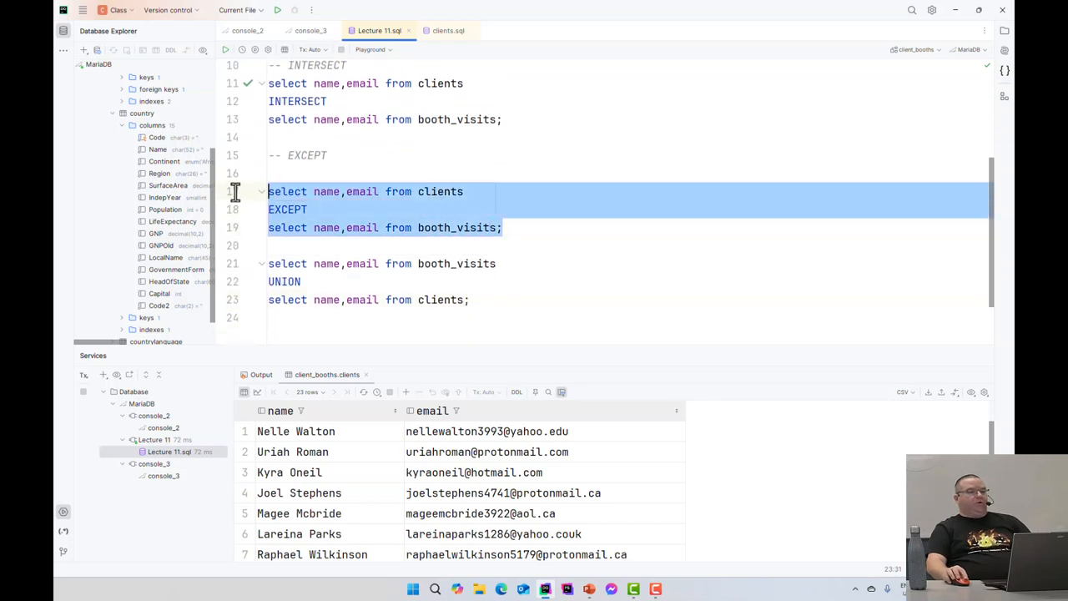
left_click(225, 50)
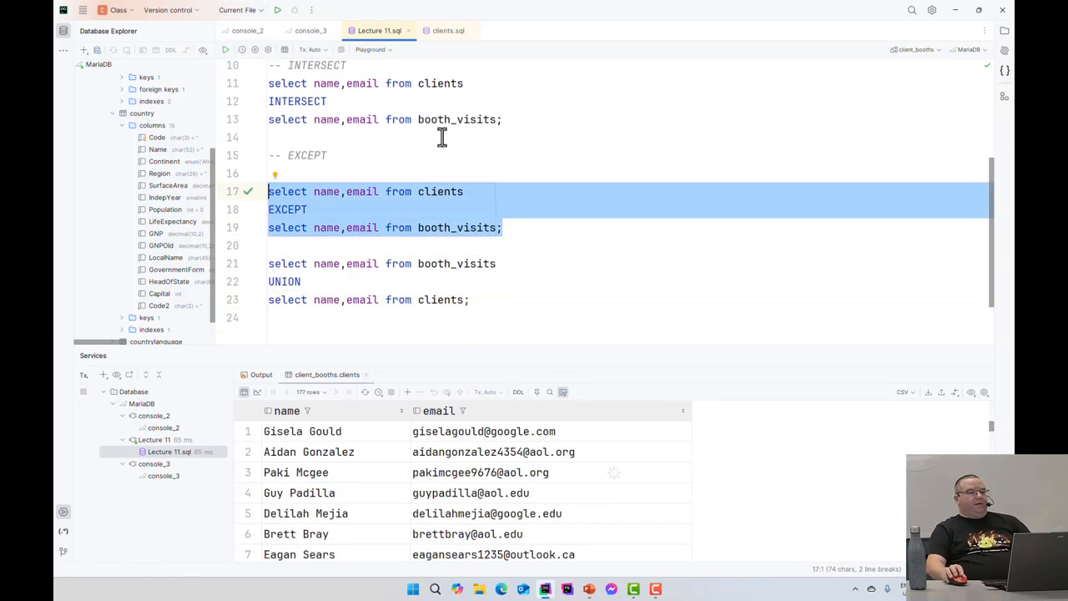
mouse_move(647, 217)
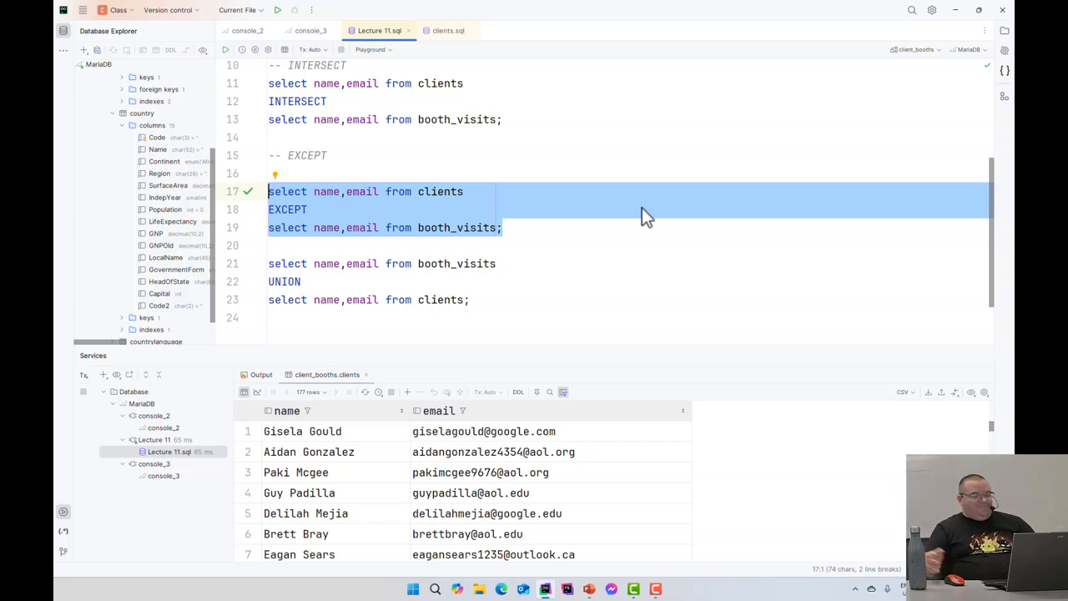
mouse_move(507, 193)
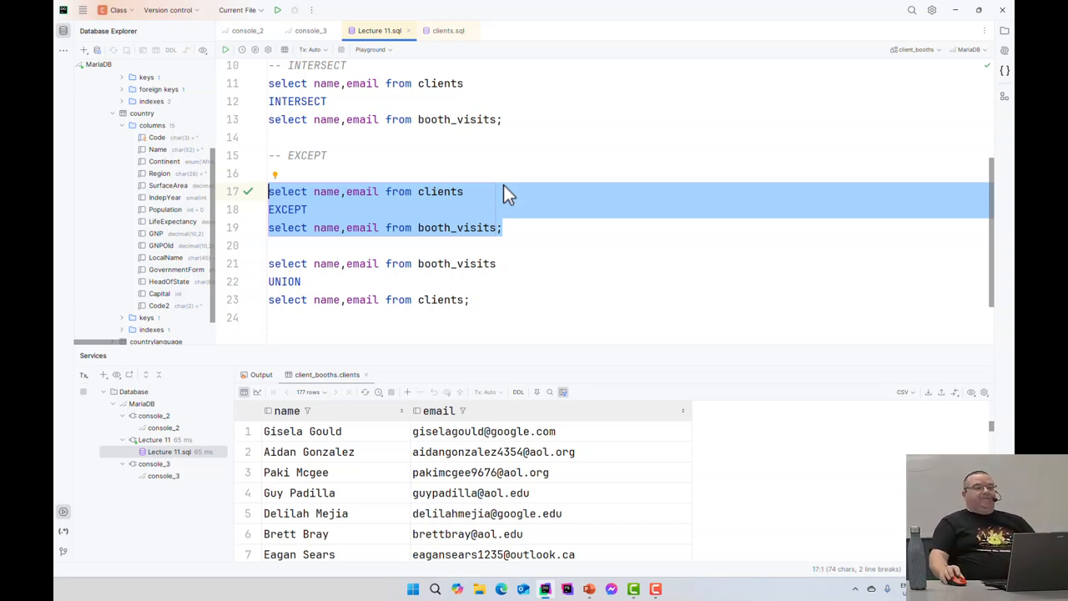
mouse_move(484, 298)
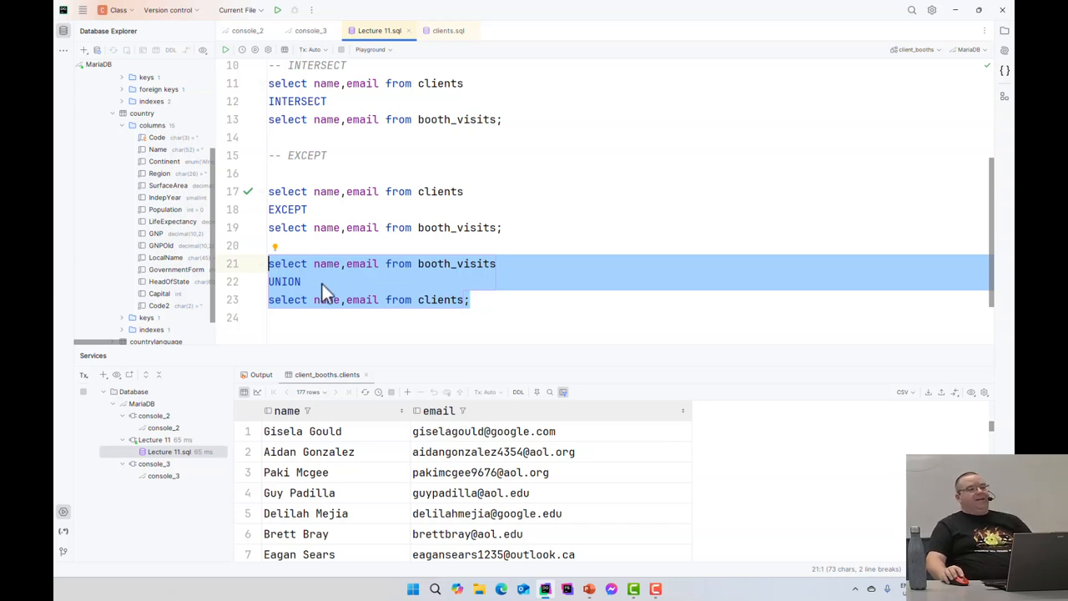
Change the third query to booth_visits EXCEPT clients and run it for visitors absent from clients.
double_click(284, 280)
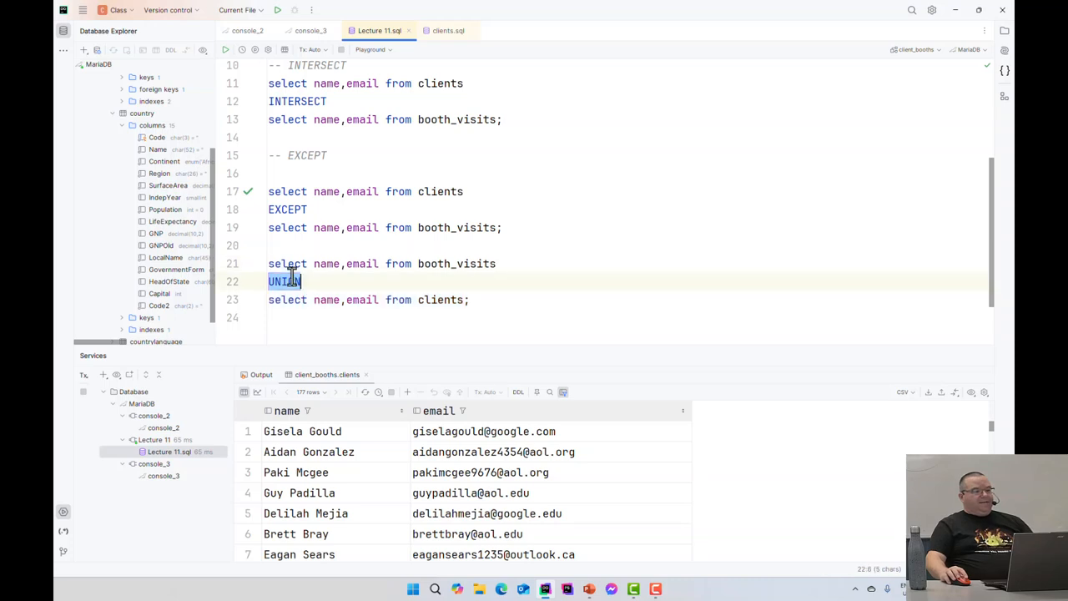
type("EXCEPT")
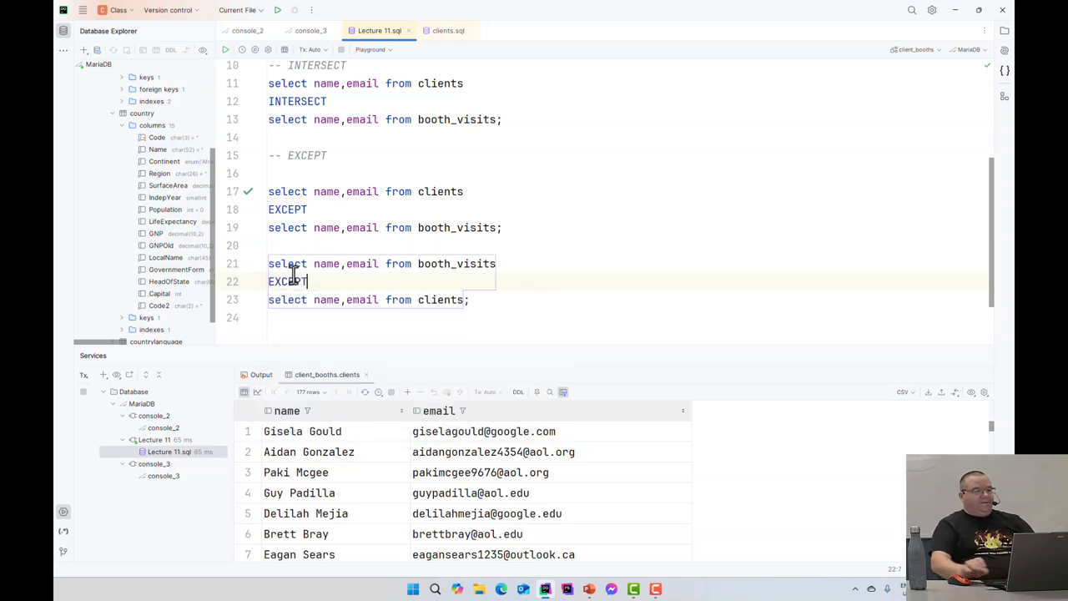
left_click_drag(267, 264, 469, 300)
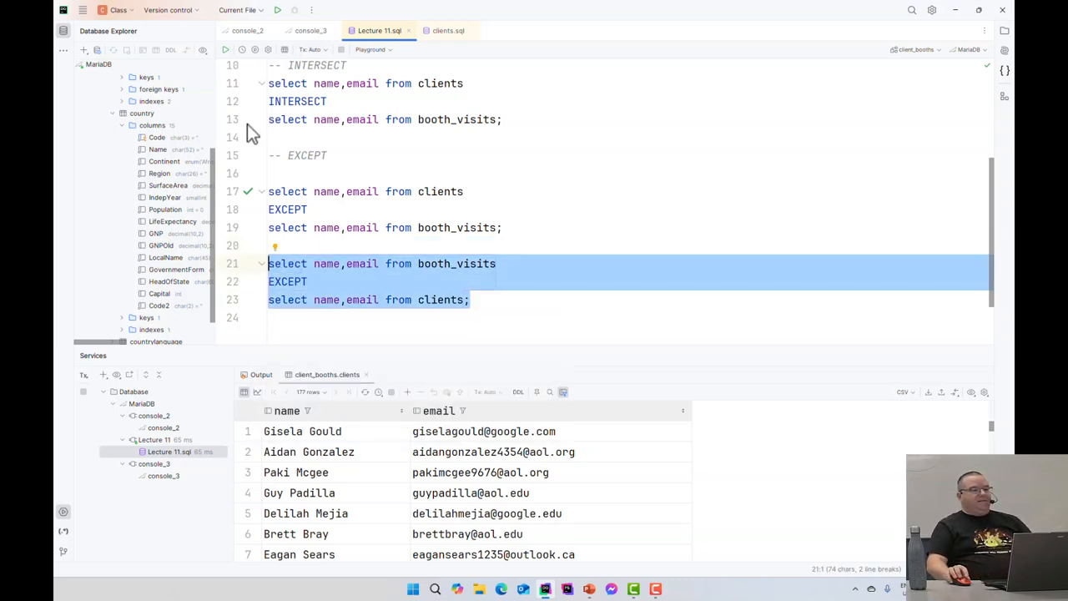
left_click(225, 50)
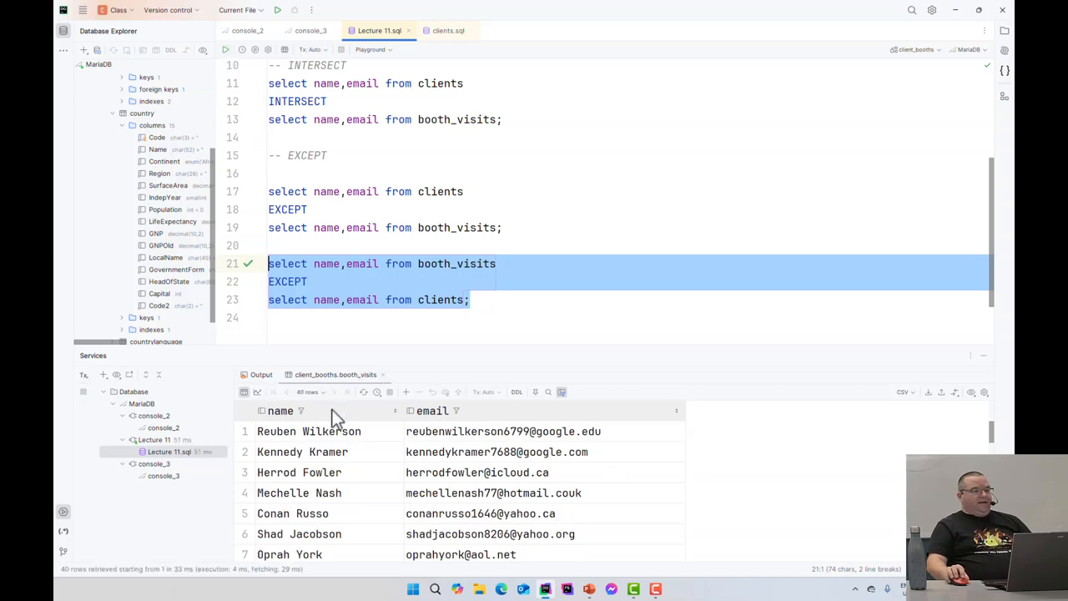
mouse_move(648, 371)
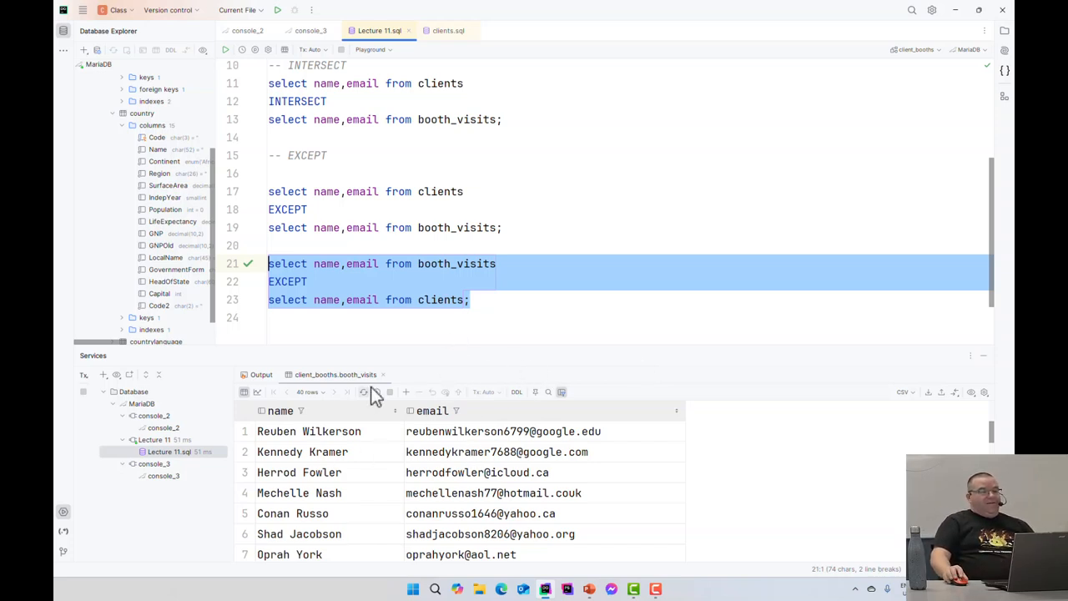
mouse_move(431, 287)
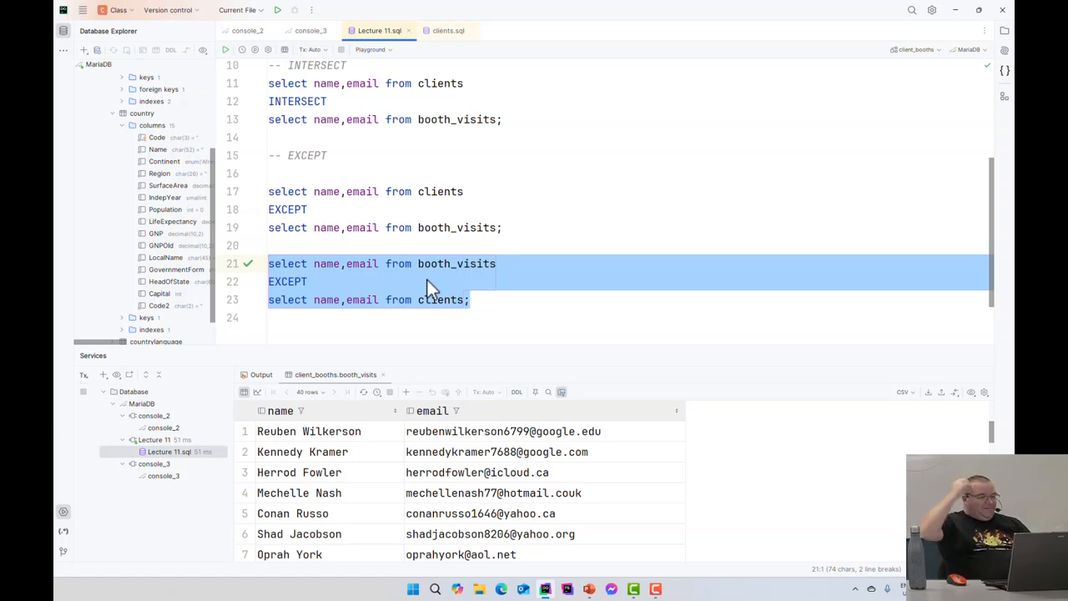
left_click(637, 317)
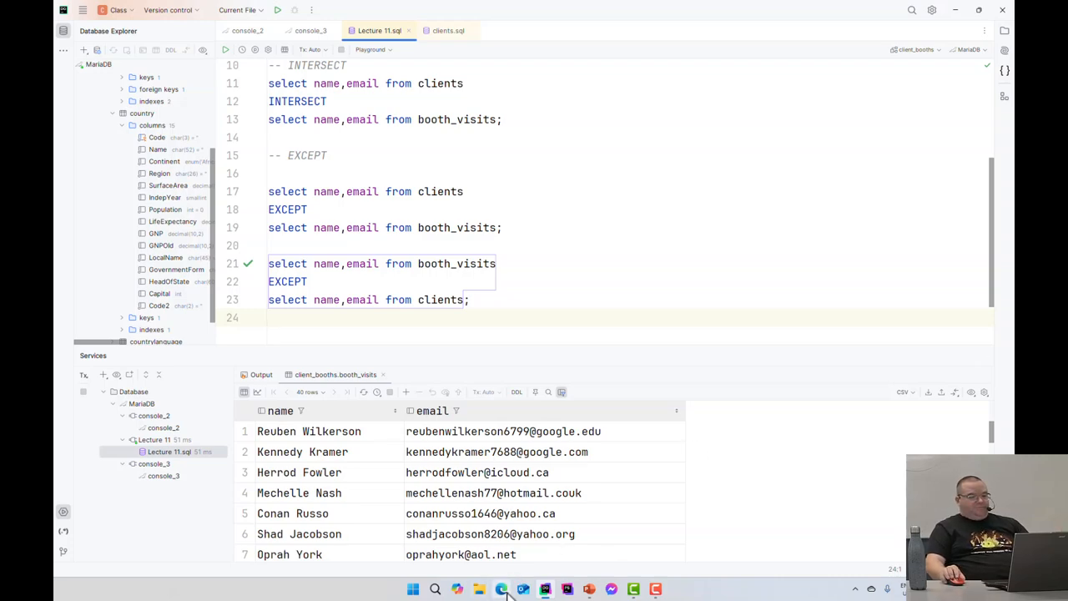
In Edge, log into the ACSIS staff information system from the Algonquin bookmarks and reach its timetable page.
left_click(501, 589)
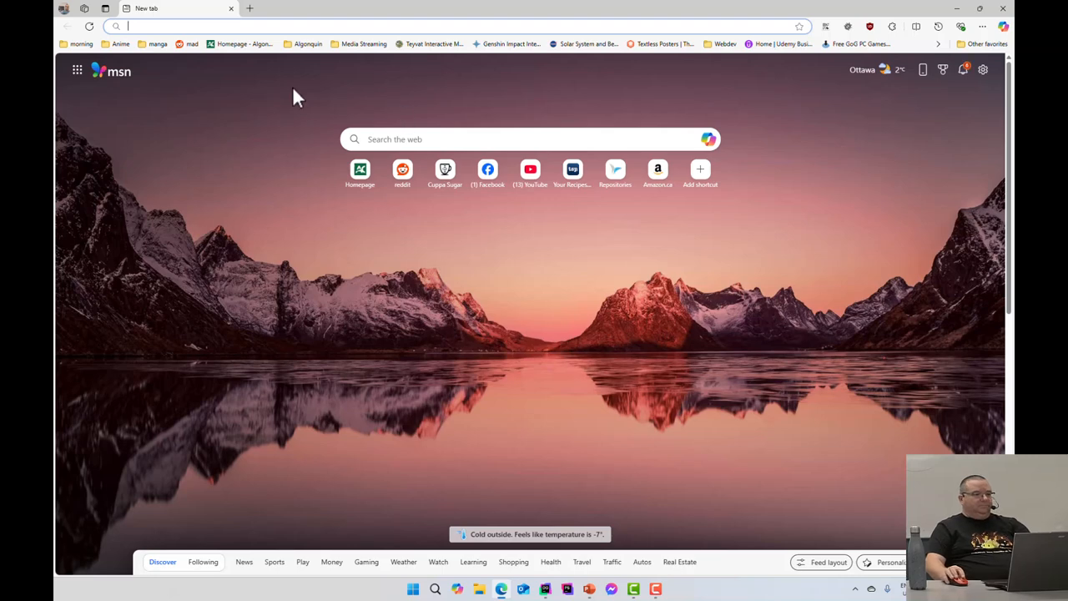
left_click(307, 43)
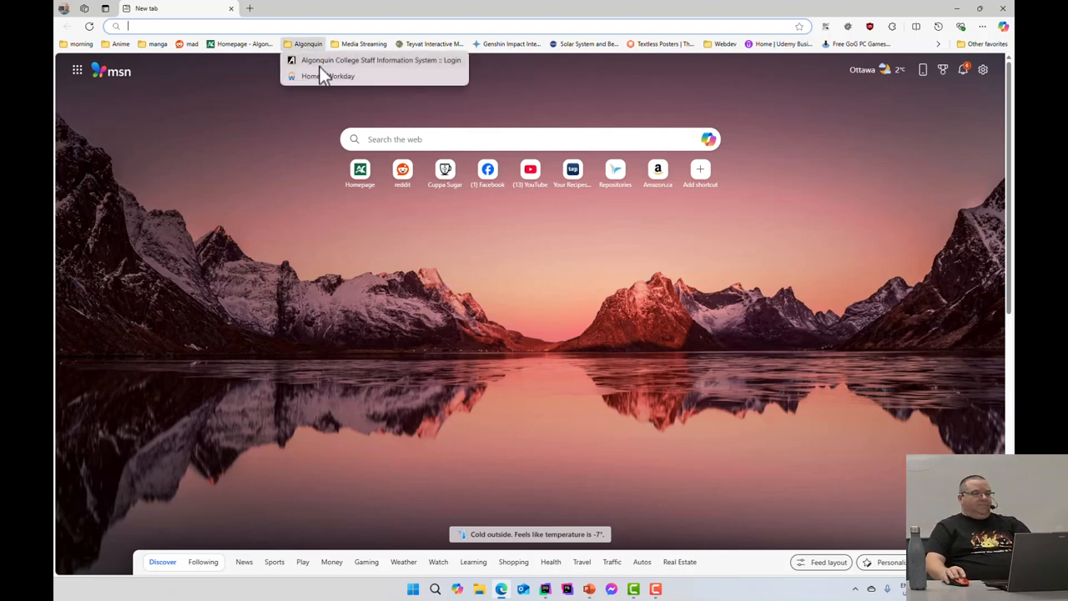
left_click(380, 61)
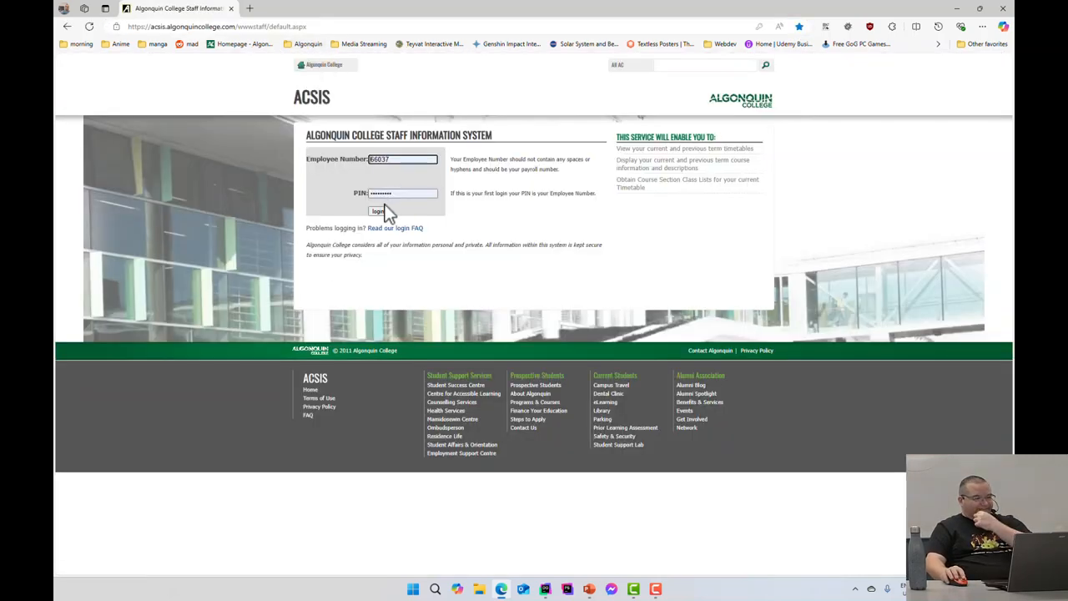
left_click(377, 211)
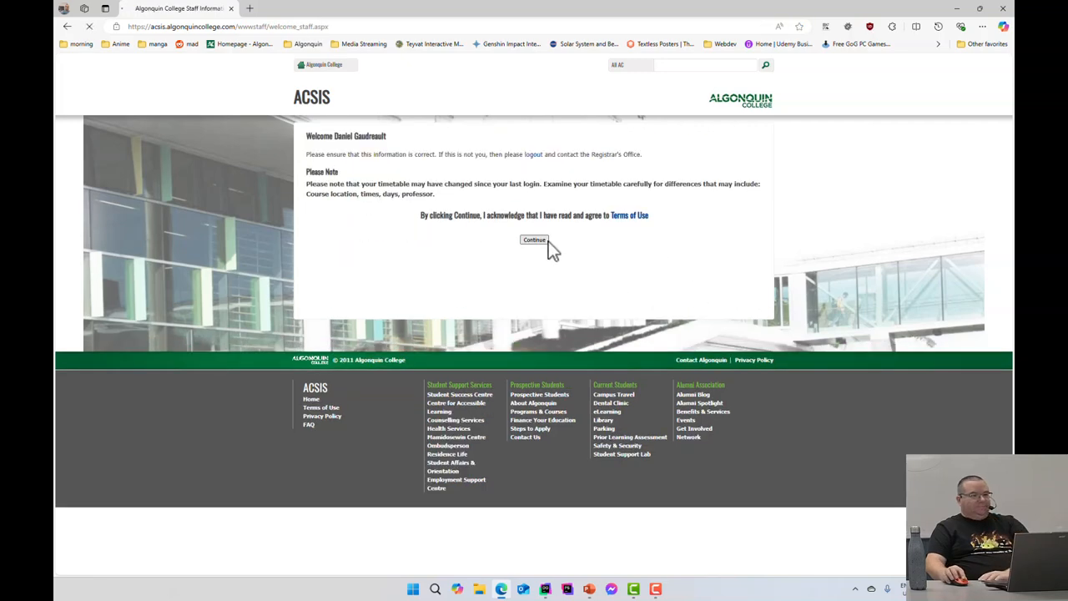
left_click(533, 240)
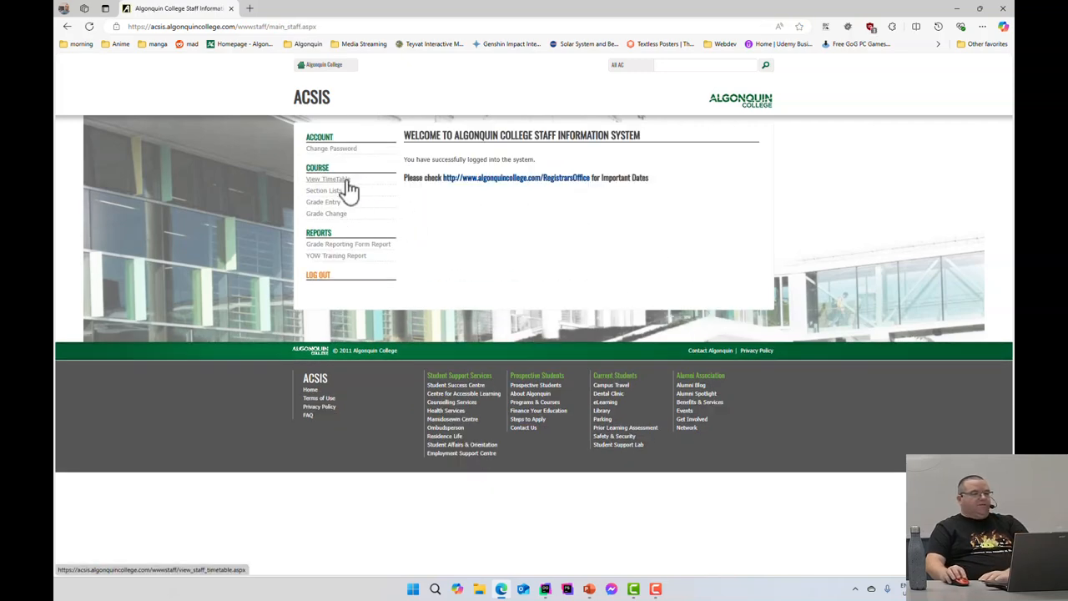
left_click(327, 178)
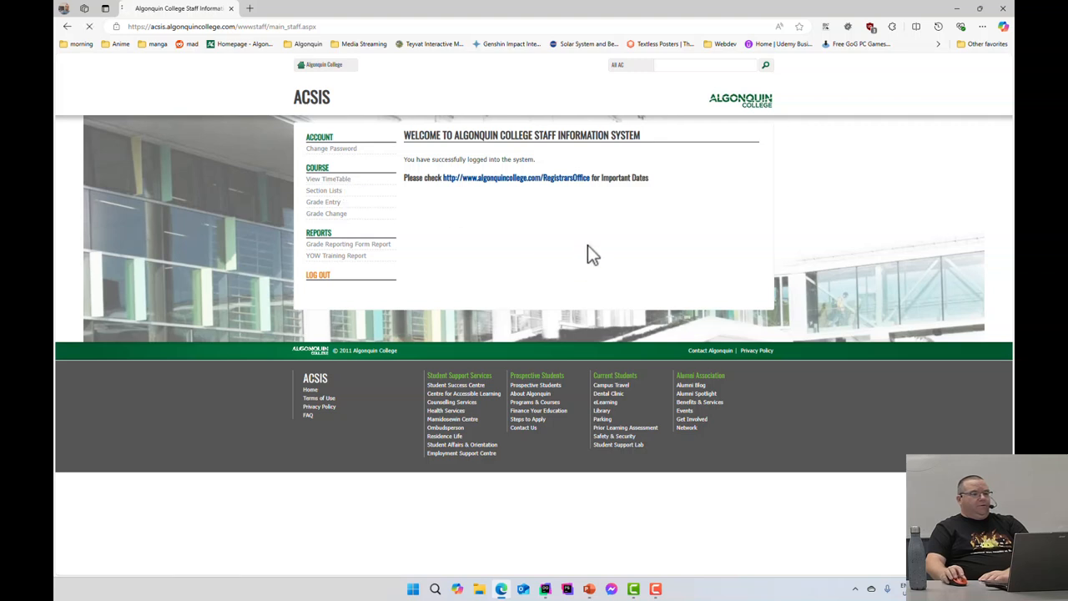
mouse_move(651, 257)
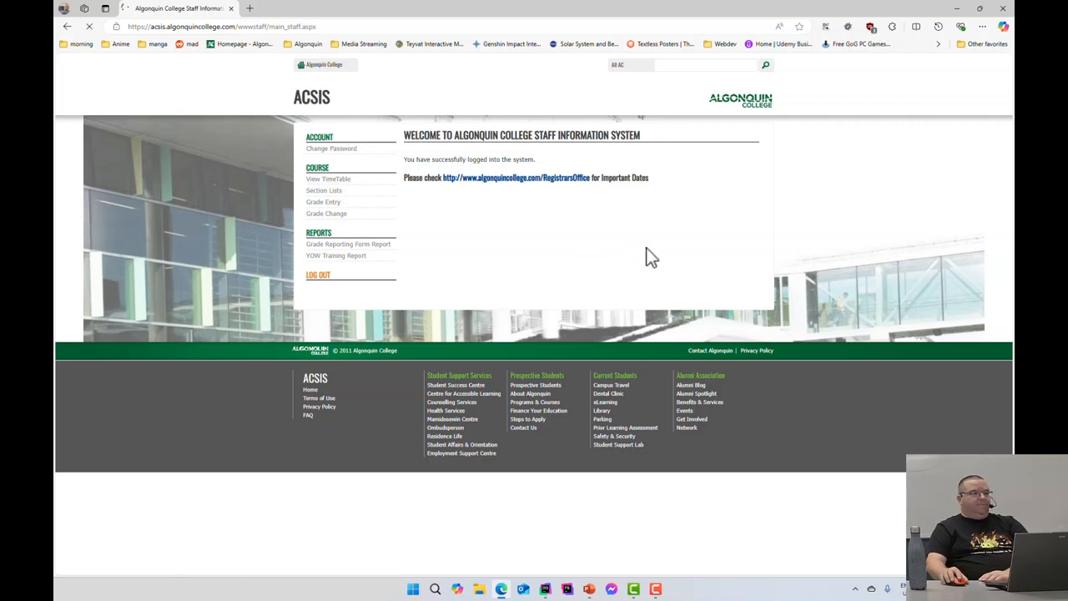
left_click(327, 179)
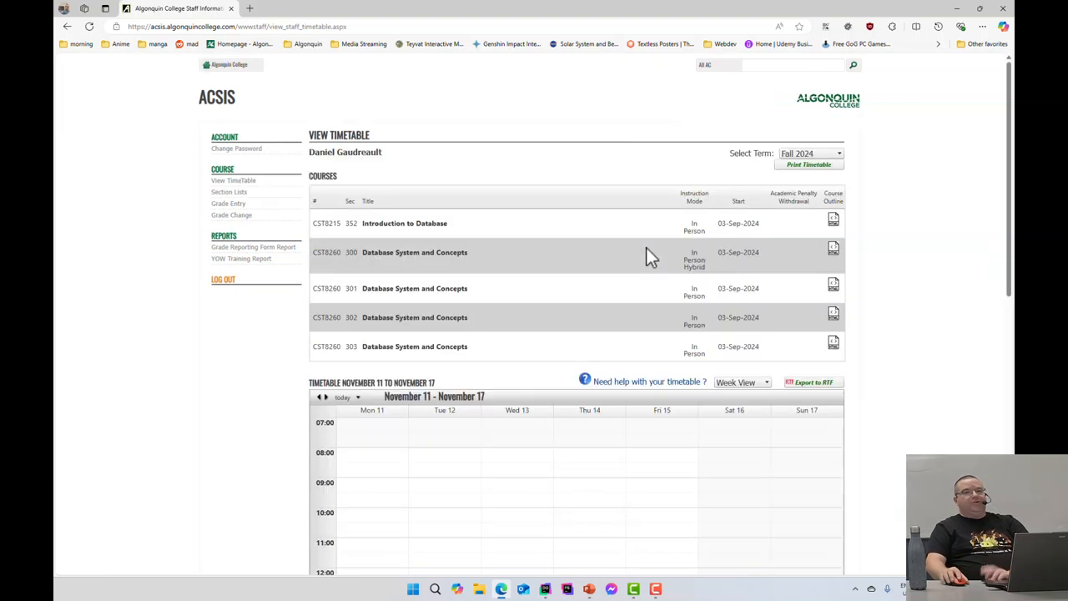
scroll("down", 3)
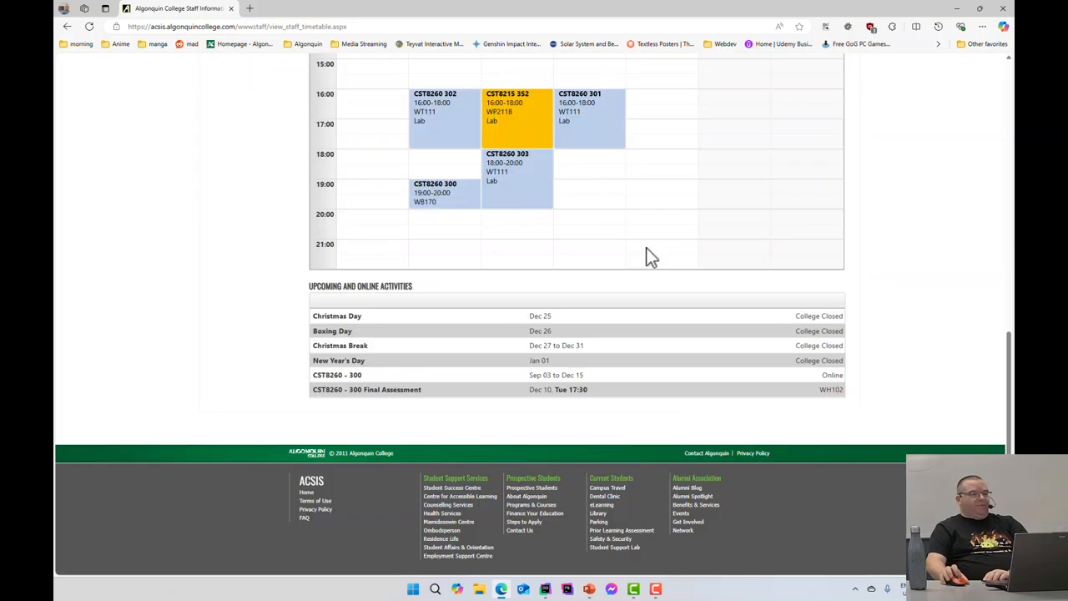
mouse_move(821, 407)
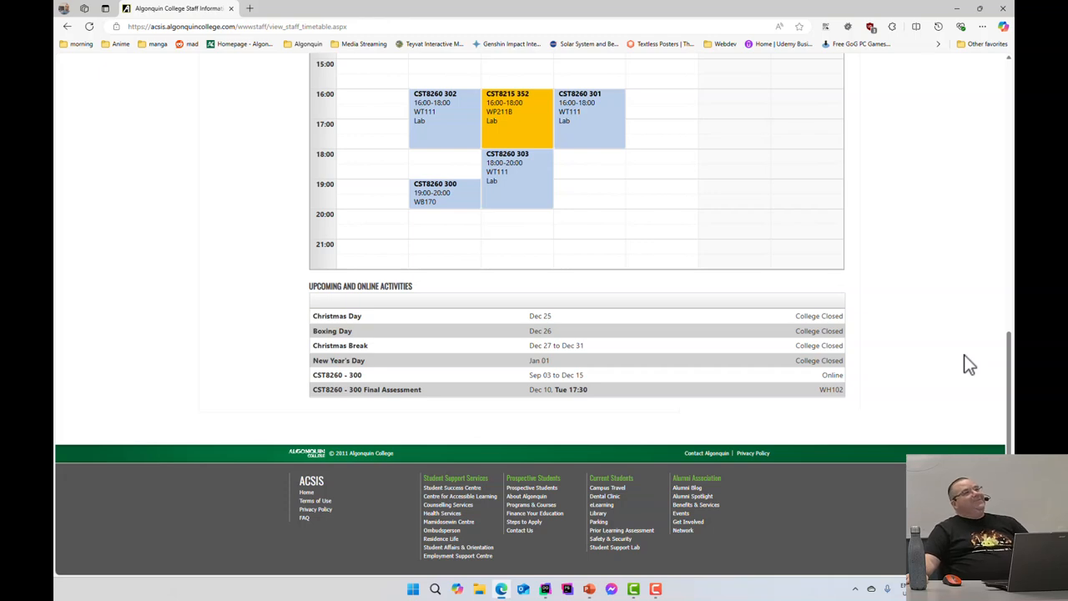
mouse_move(748, 284)
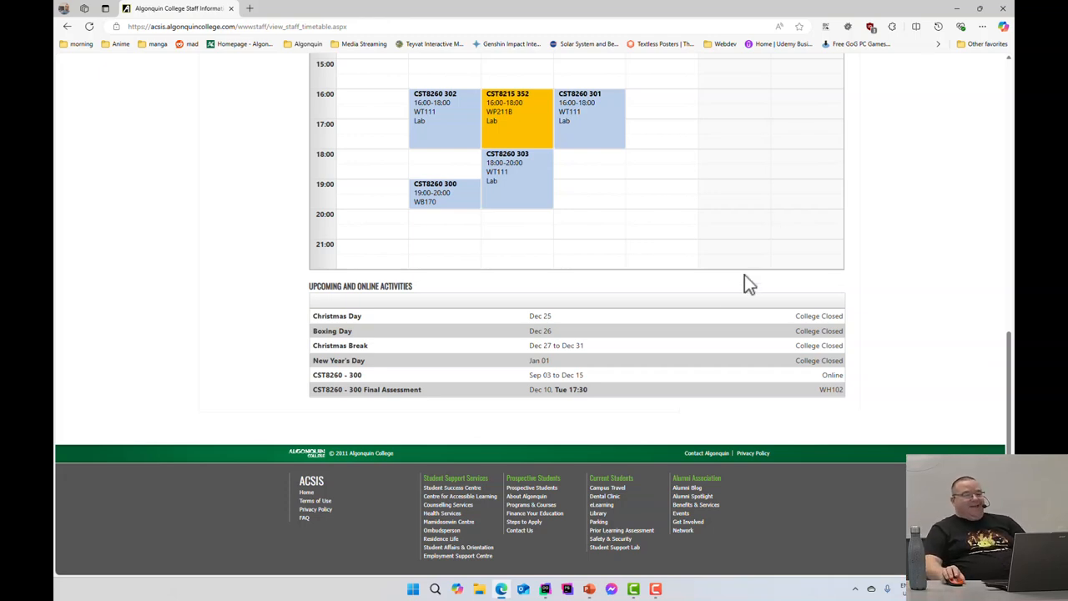
mouse_move(899, 370)
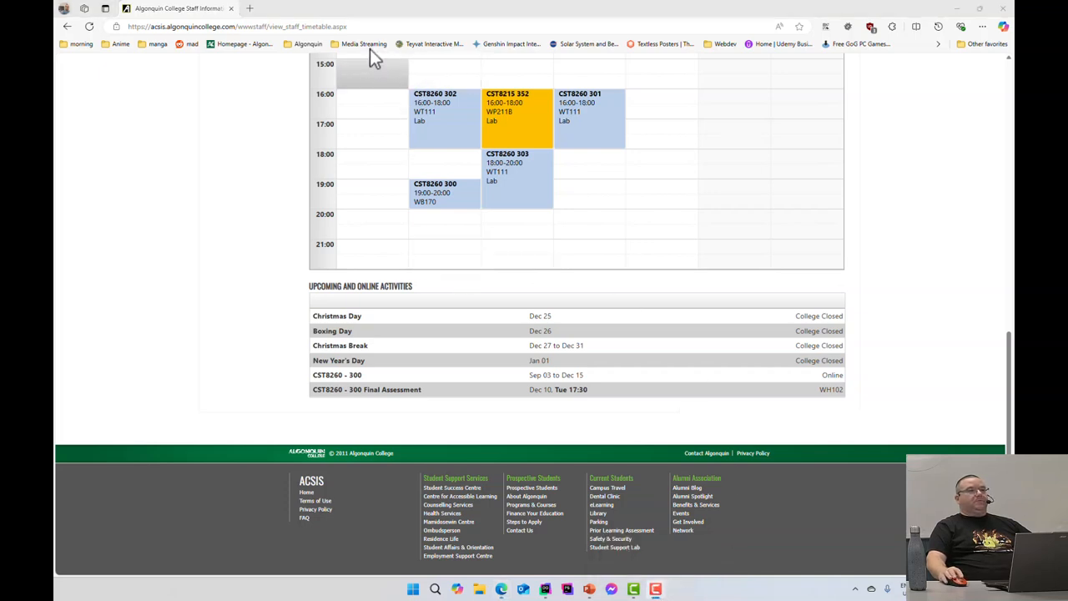
mouse_move(380, 61)
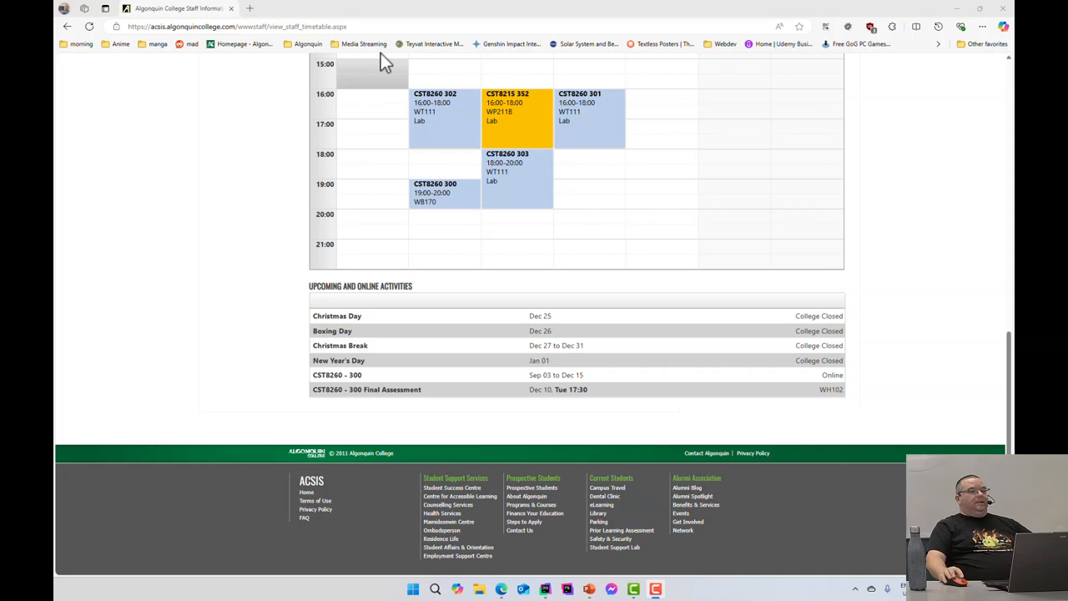
mouse_move(493, 254)
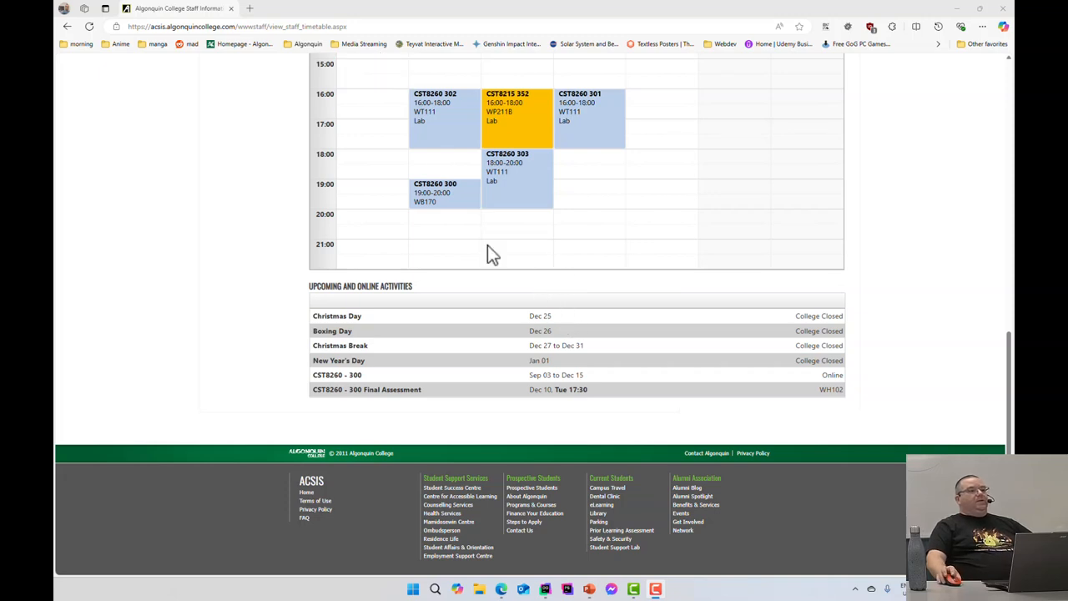
mouse_move(651, 287)
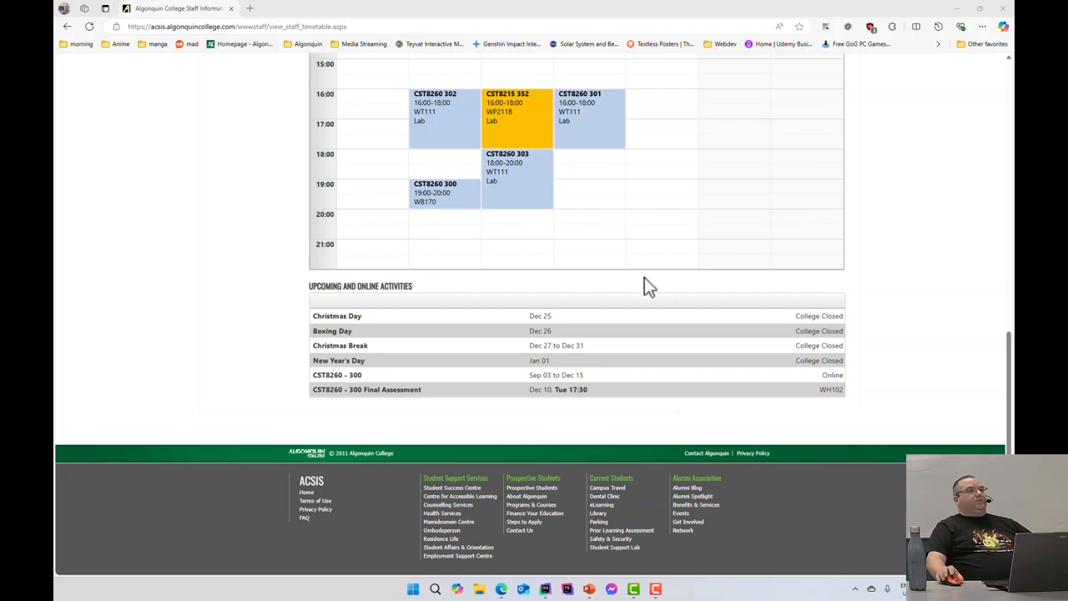